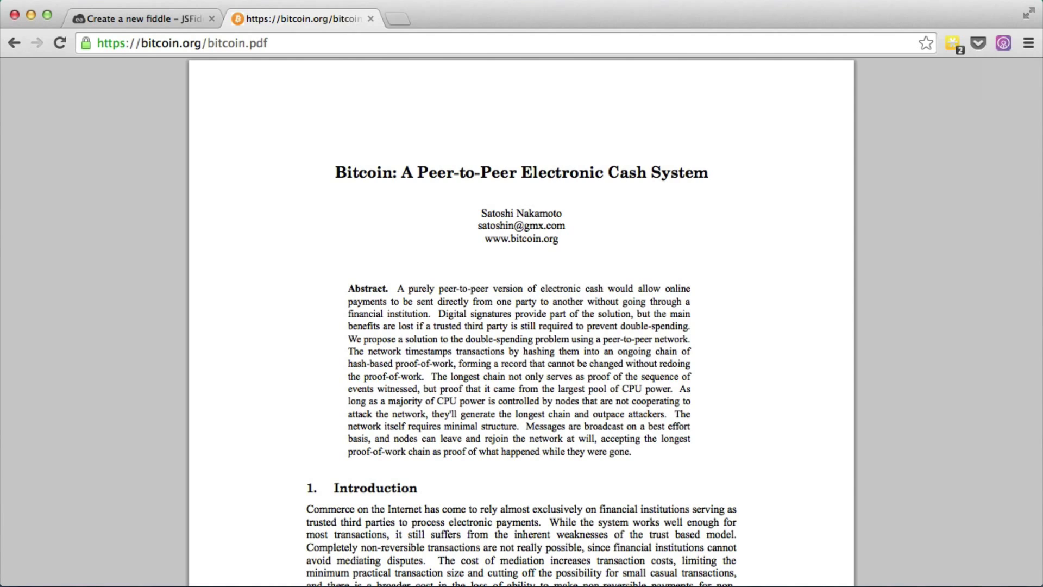
pyautogui.moveTo(308, 191)
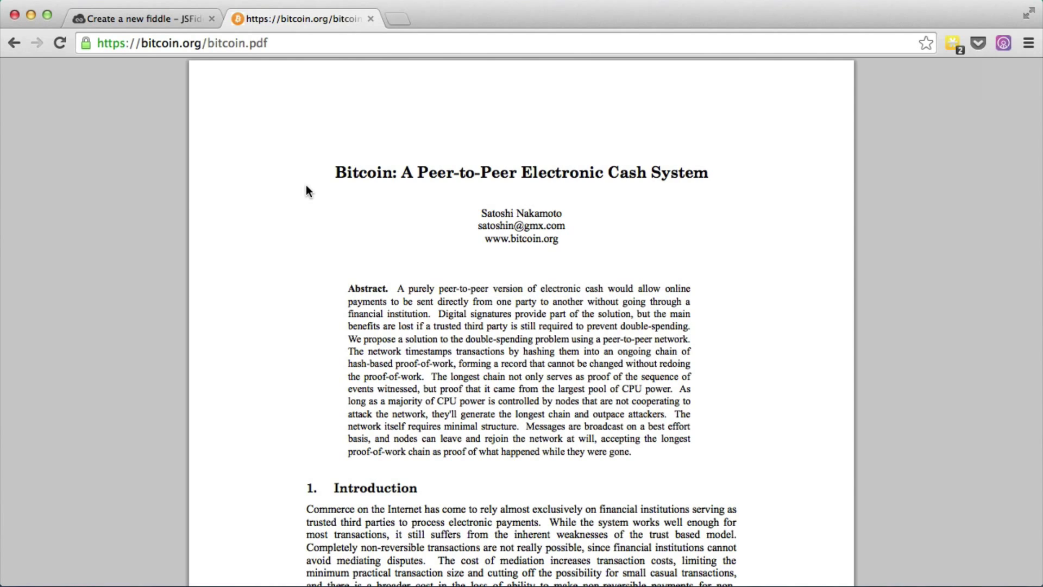
# Review the heading and paragraph text in the HTML pane and run the fiddle to render it
pyautogui.scroll(-3)
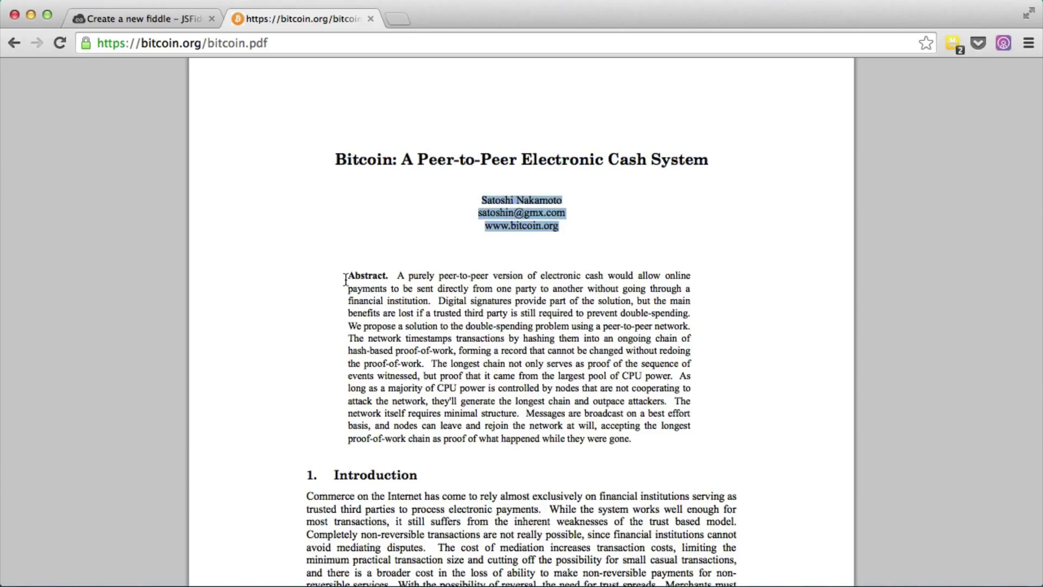
pyautogui.click(307, 469)
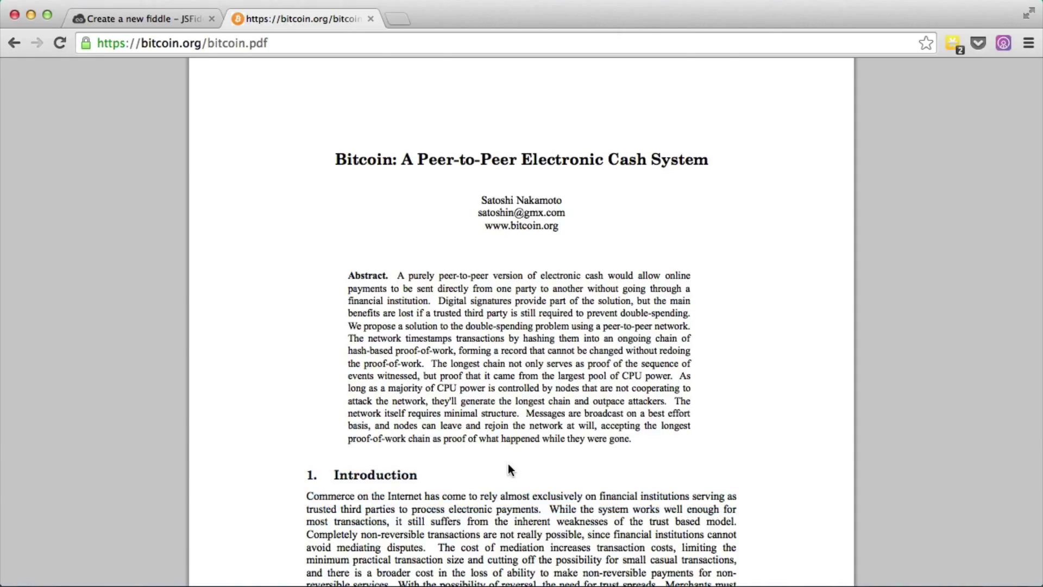
pyautogui.moveTo(314, 246)
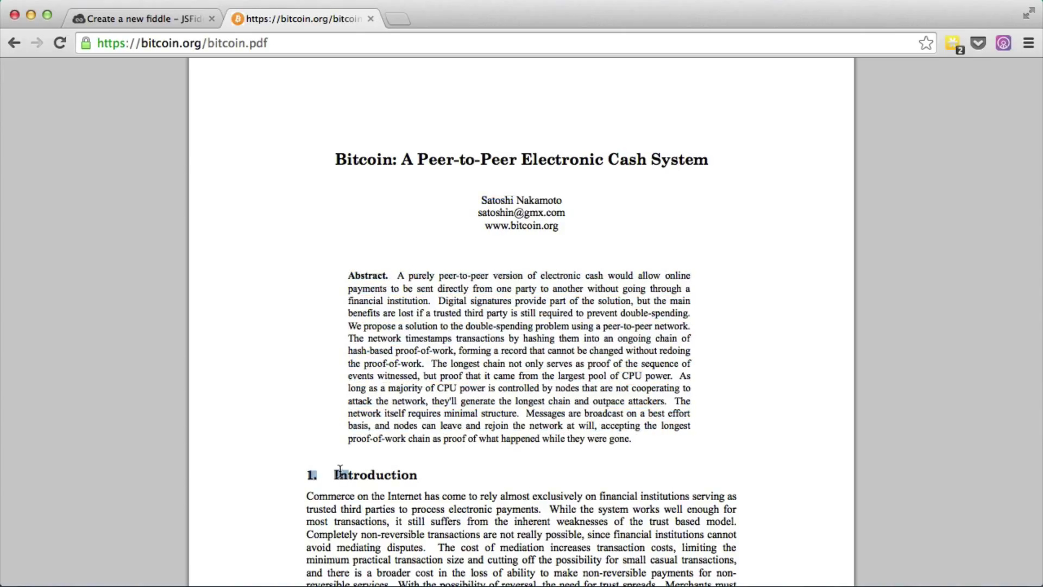
pyautogui.doubleClick(374, 474)
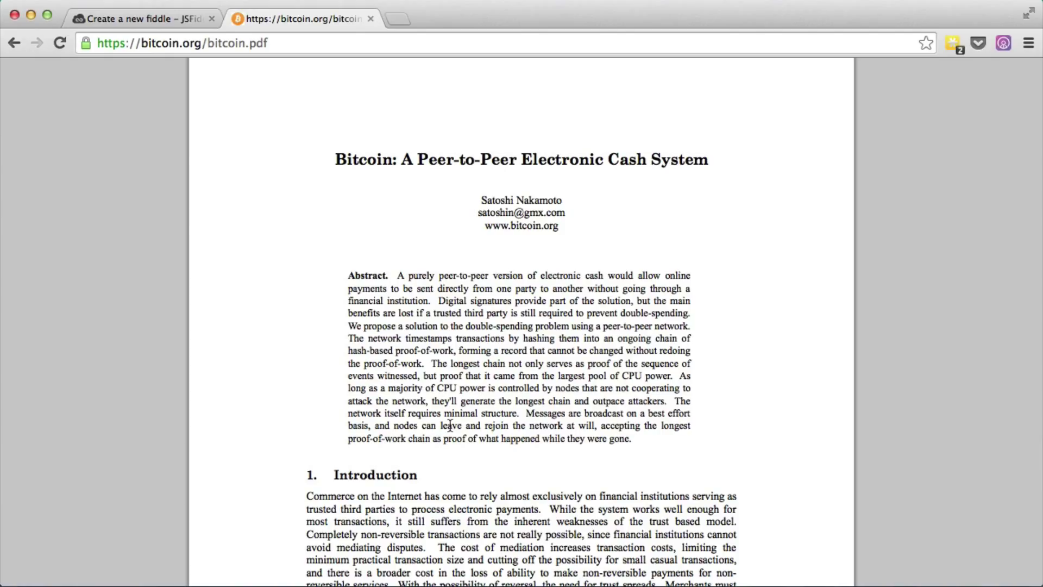
pyautogui.click(140, 19)
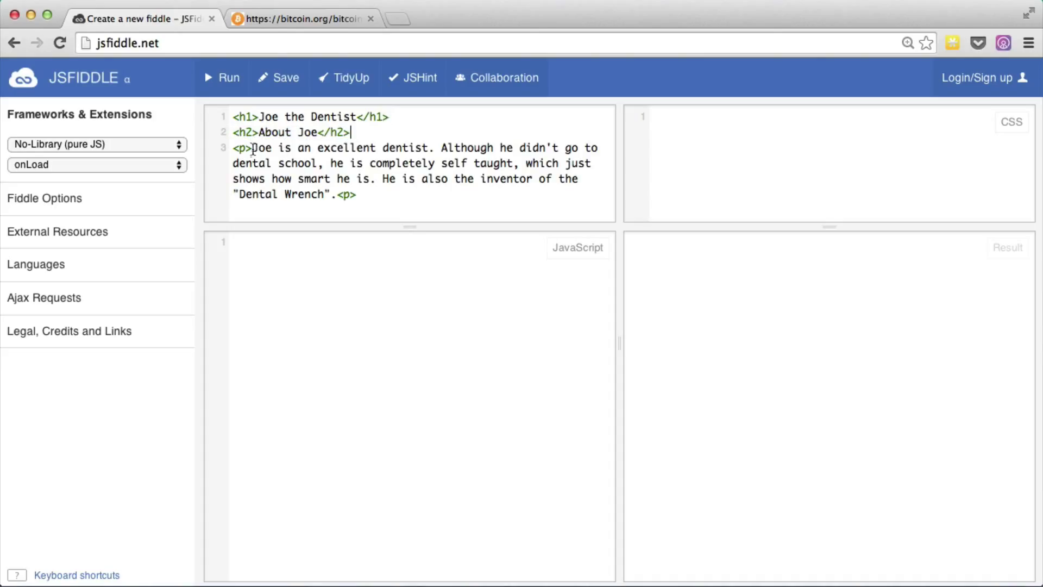
pyautogui.moveTo(251, 147); pyautogui.dragTo(356, 194)
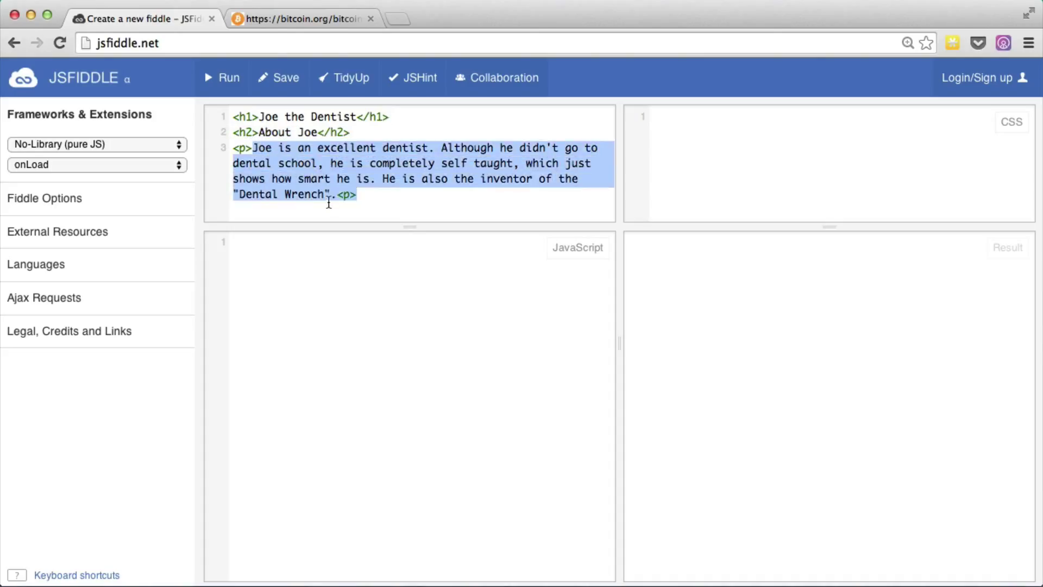
pyautogui.click(333, 195)
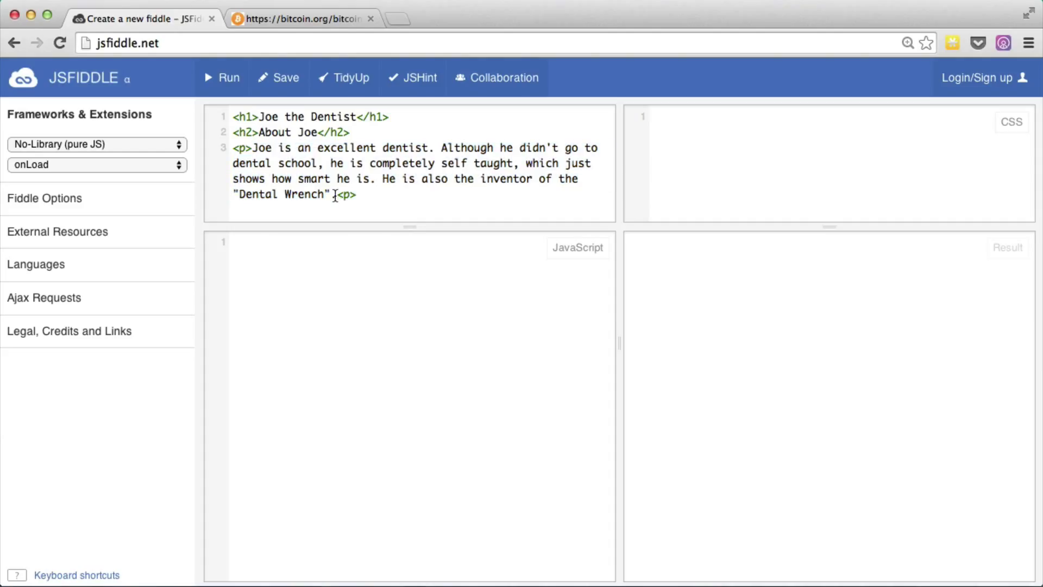
pyautogui.click(222, 78)
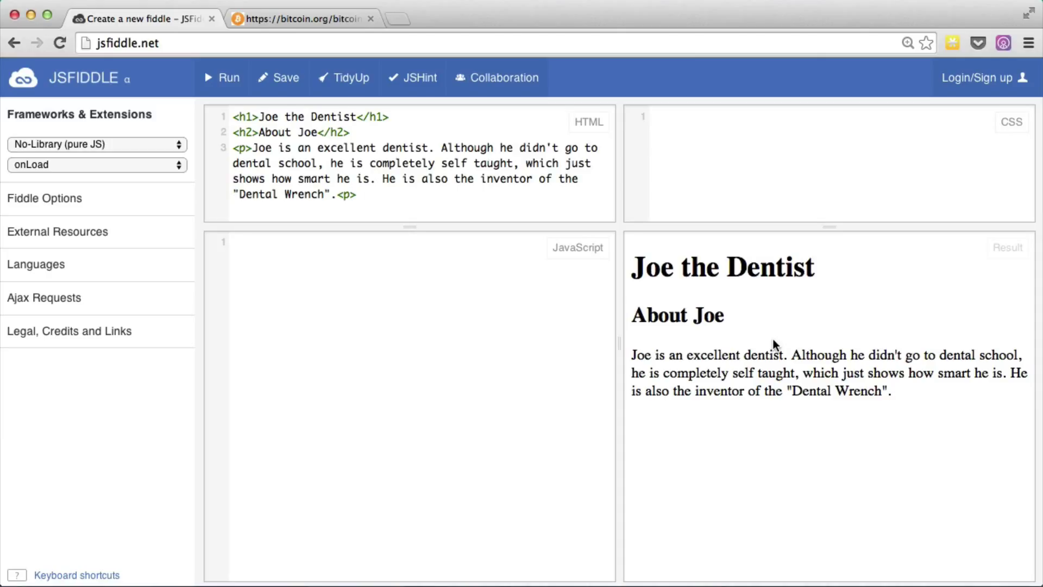
pyautogui.moveTo(741, 155)
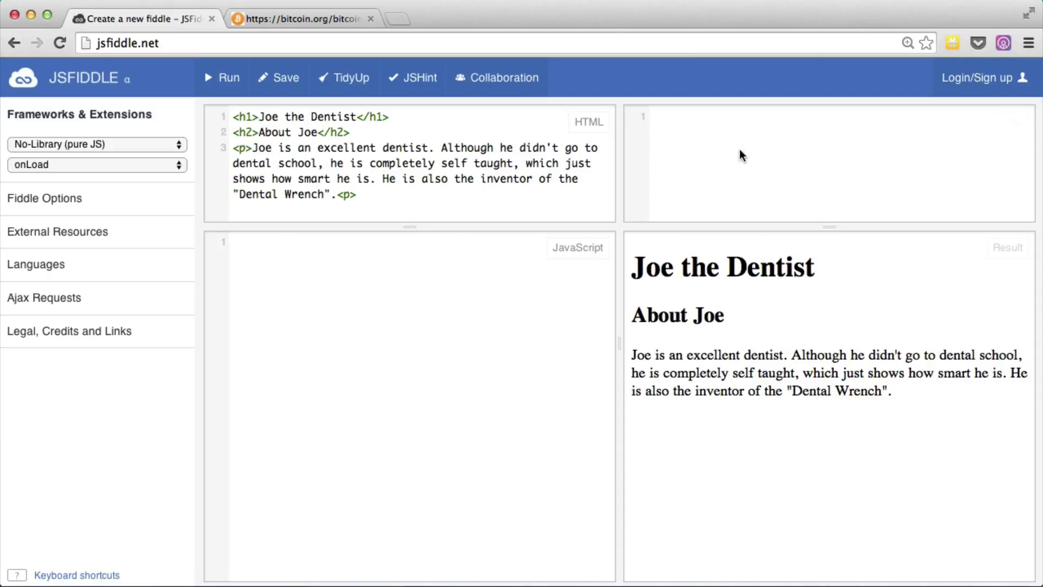
pyautogui.moveTo(723, 143)
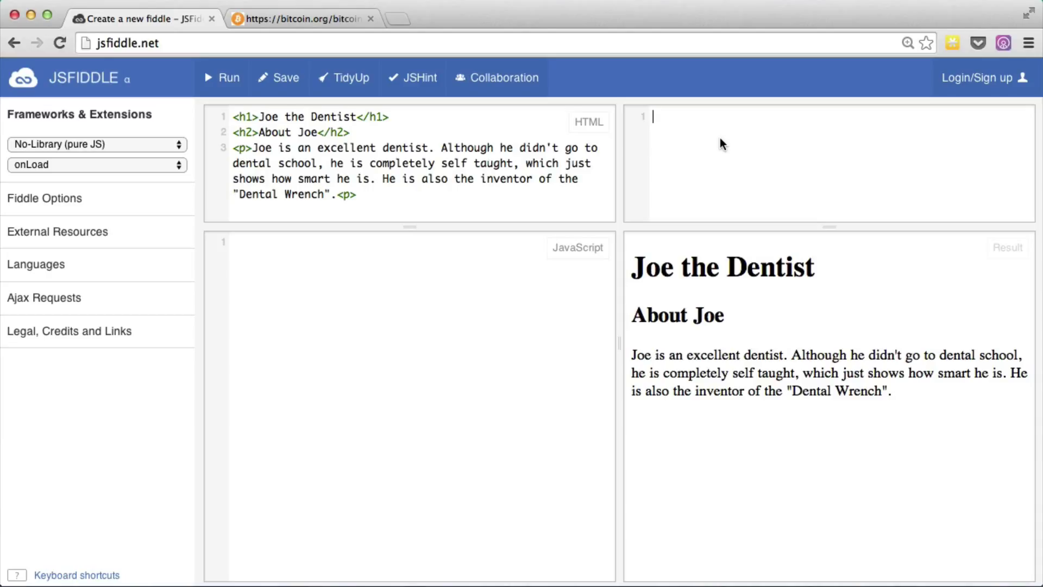
pyautogui.moveTo(720, 141)
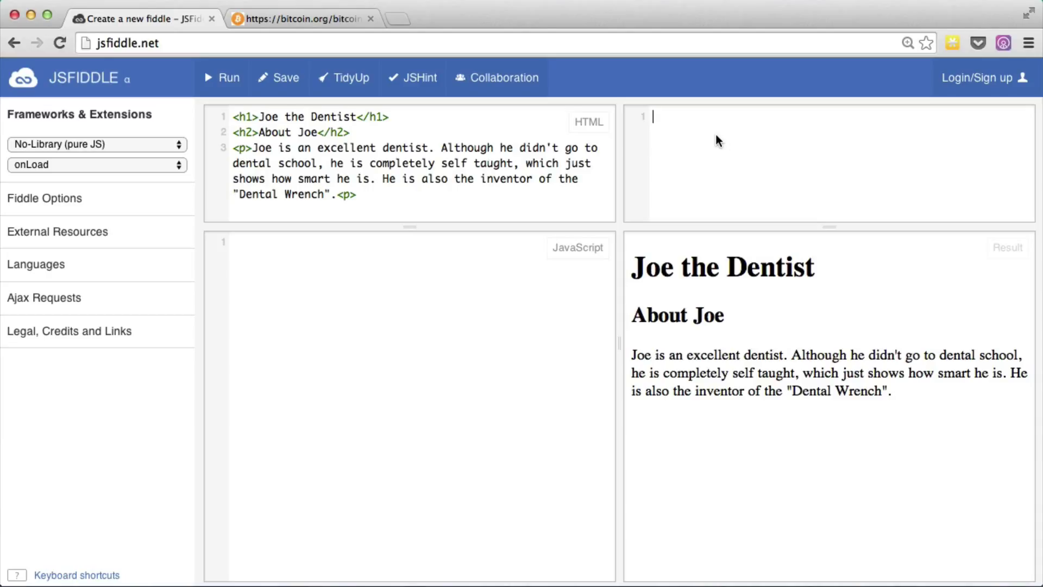
pyautogui.moveTo(702, 142)
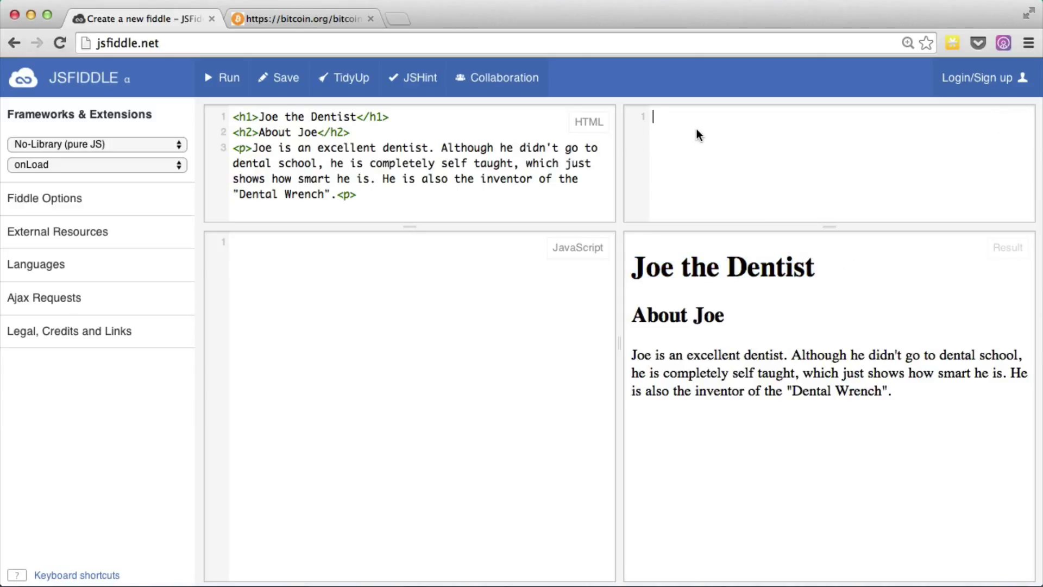
# Write the CSS rule h1 { color: blue; } and run to show a blue heading
pyautogui.write('h1')
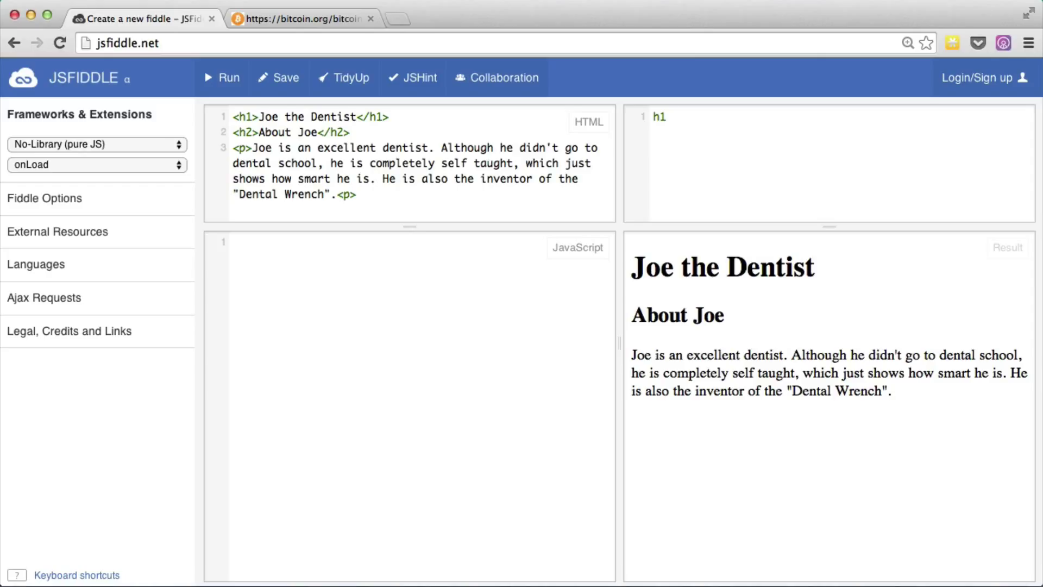
pyautogui.write('{')
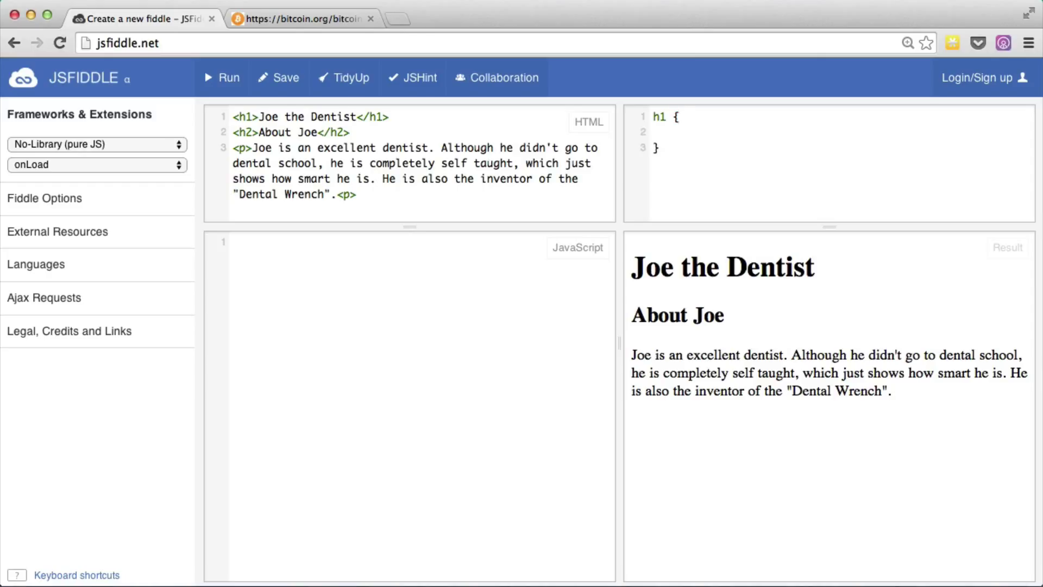
pyautogui.click(678, 132)
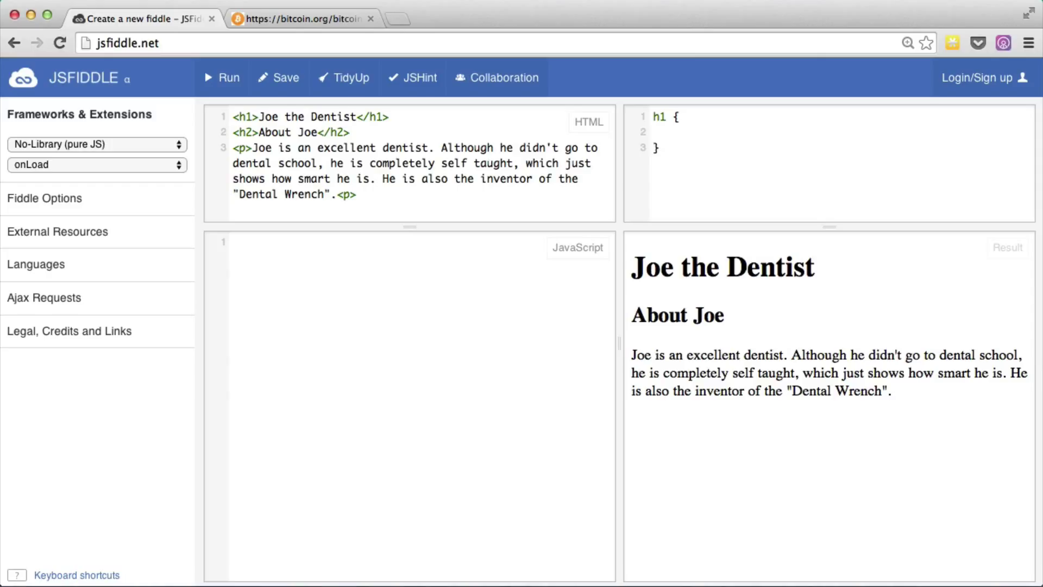
pyautogui.write('color')
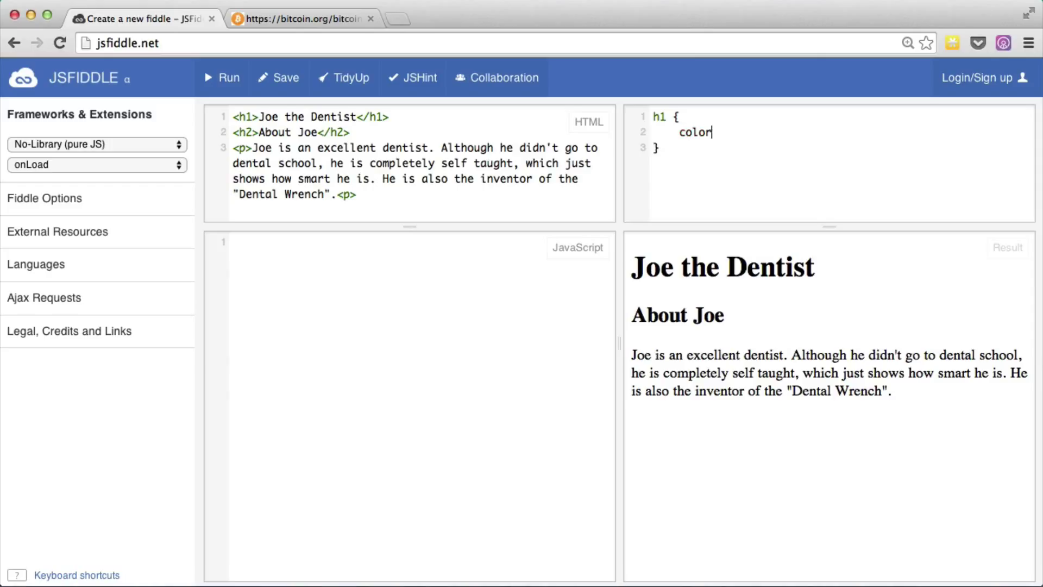
pyautogui.write(':')
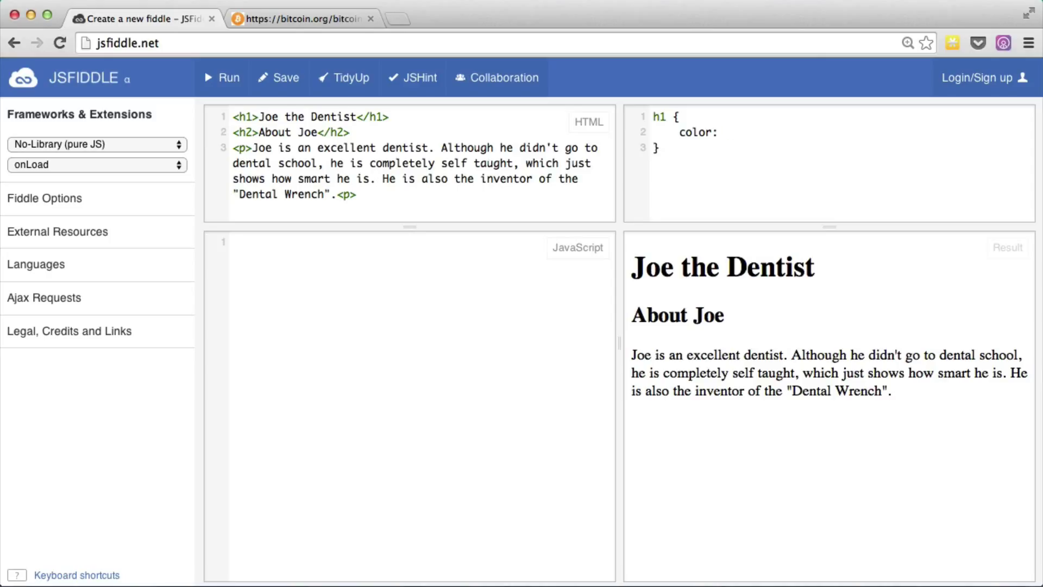
pyautogui.write('blue')
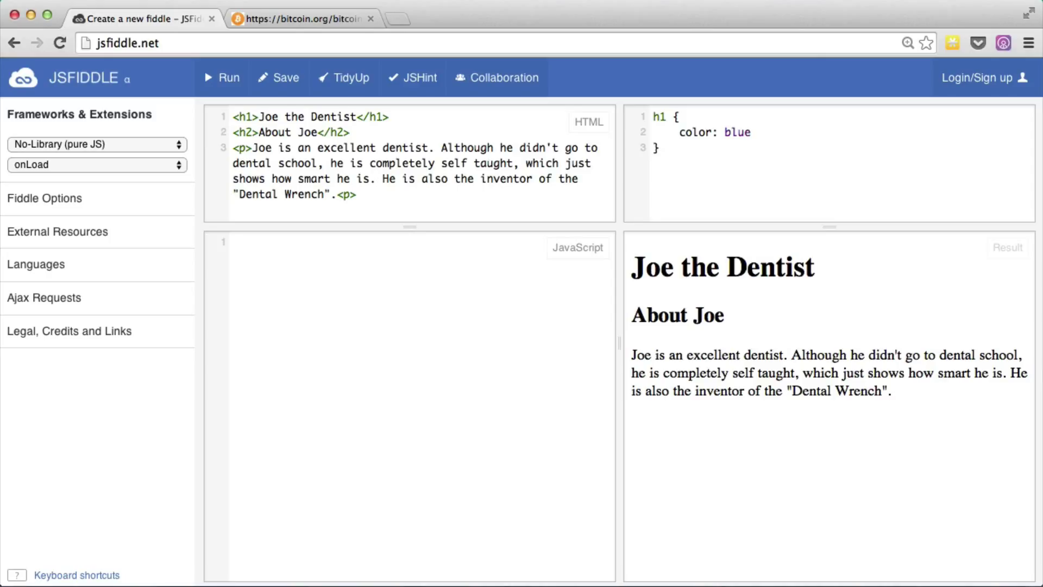
pyautogui.write(';')
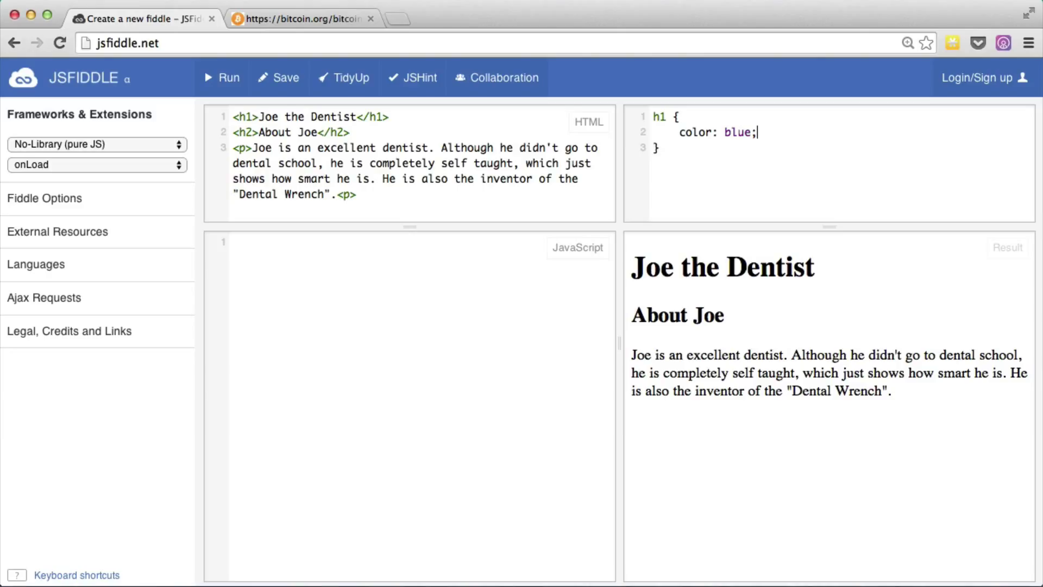
pyautogui.moveTo(419, 77)
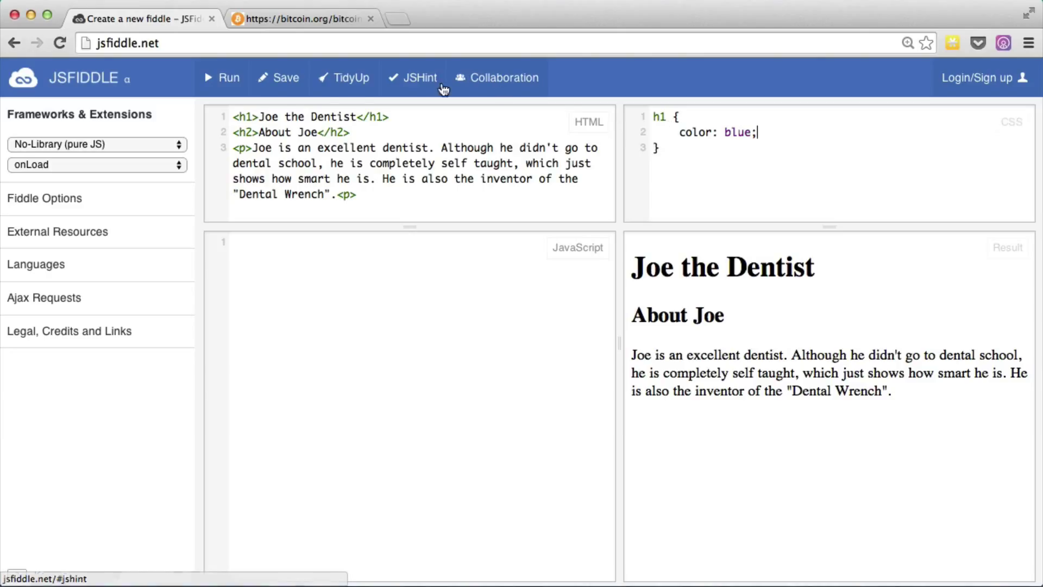
pyautogui.click(227, 78)
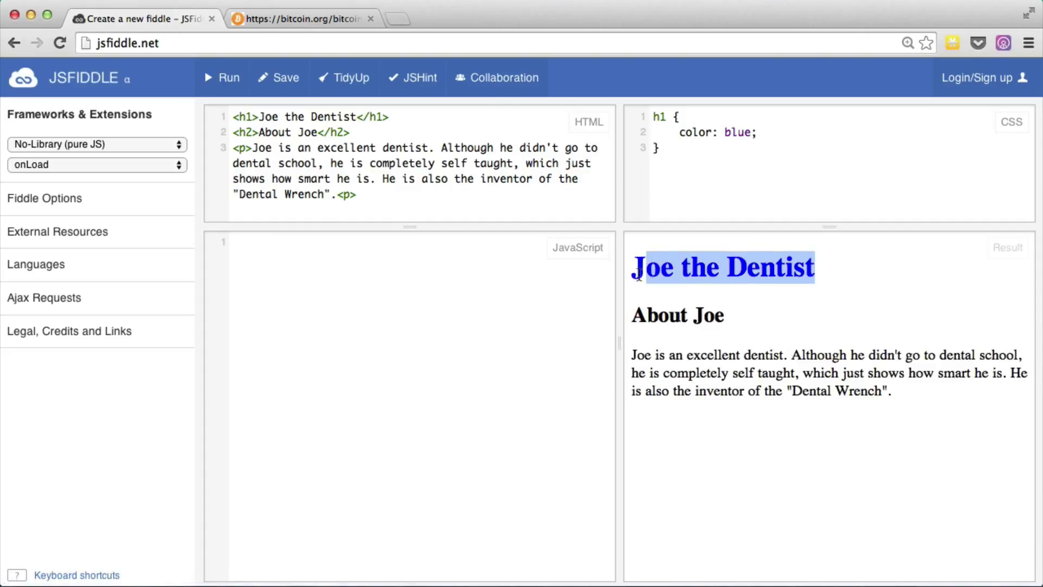
# Add an h2 rule with font-weight: normal below the h1 rule
pyautogui.click(752, 273)
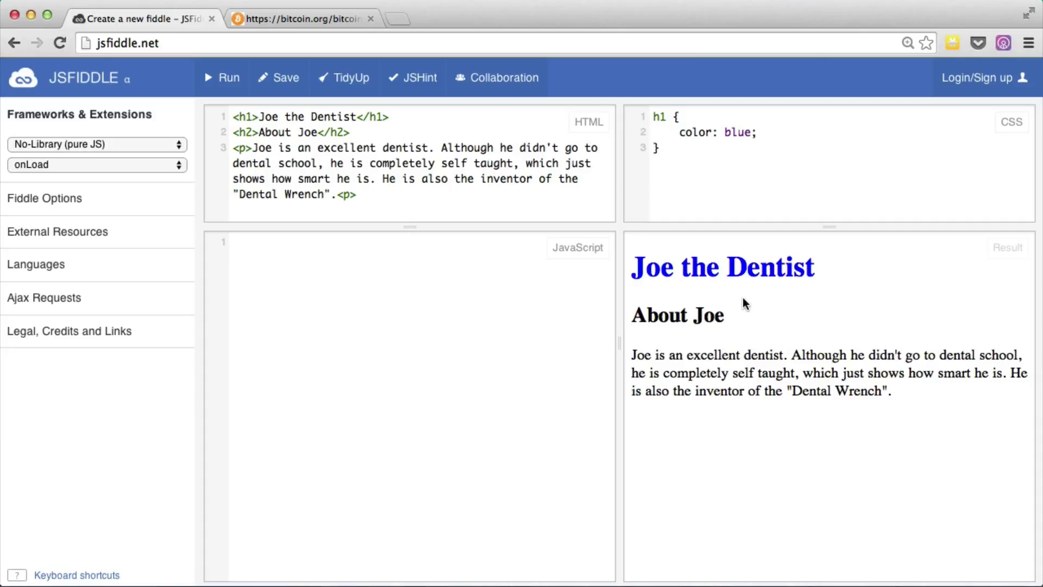
pyautogui.moveTo(732, 320)
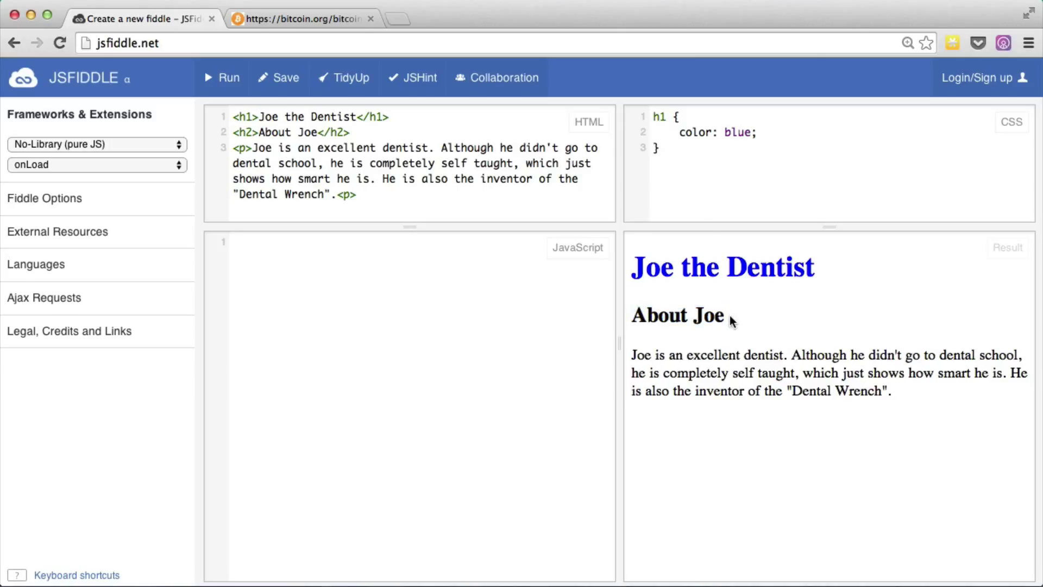
pyautogui.click(660, 147)
pyautogui.write('h2 {')
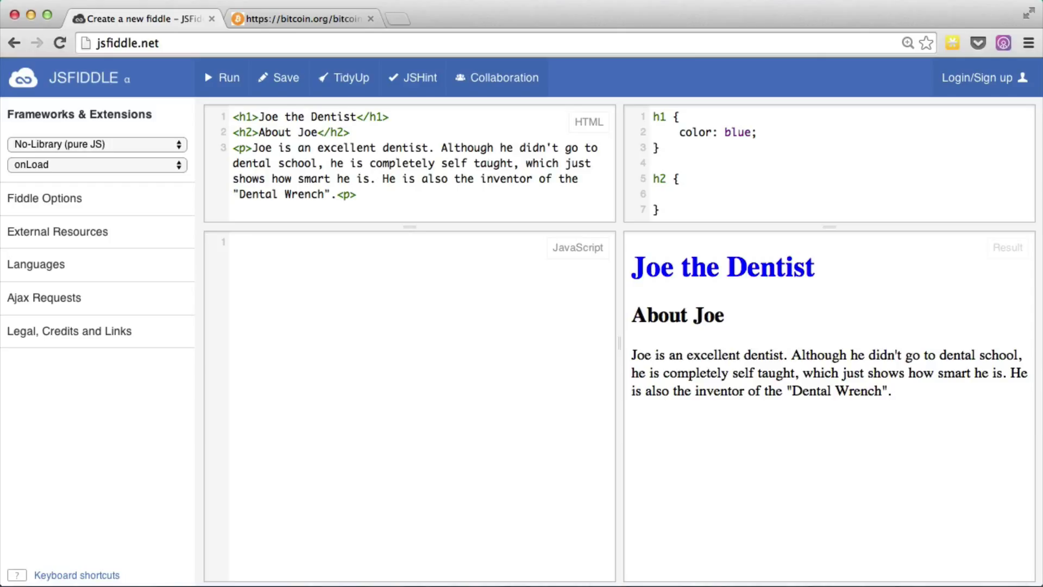
pyautogui.write('font-')
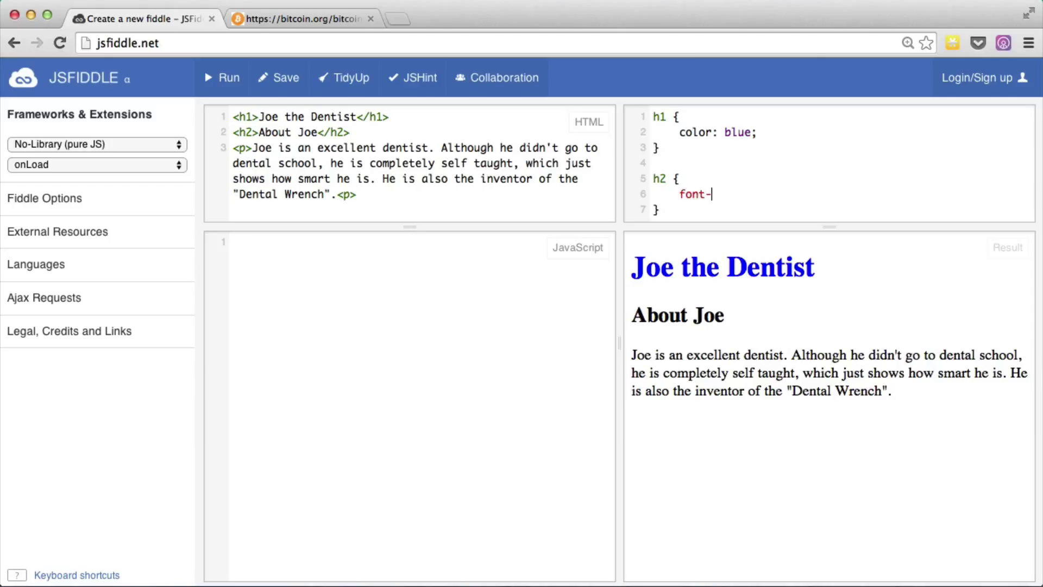
pyautogui.write('weight:')
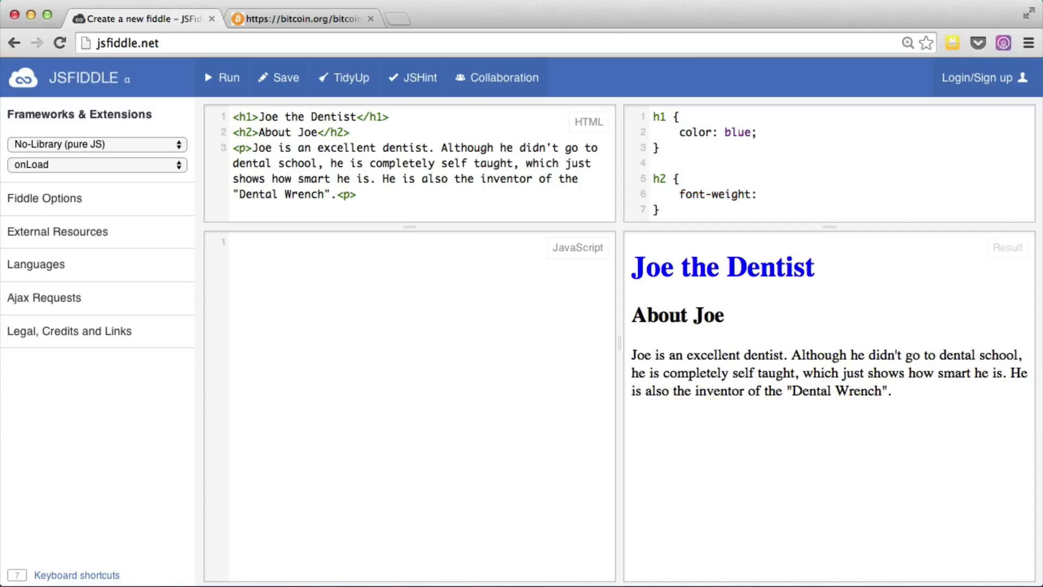
pyautogui.write('normal;')
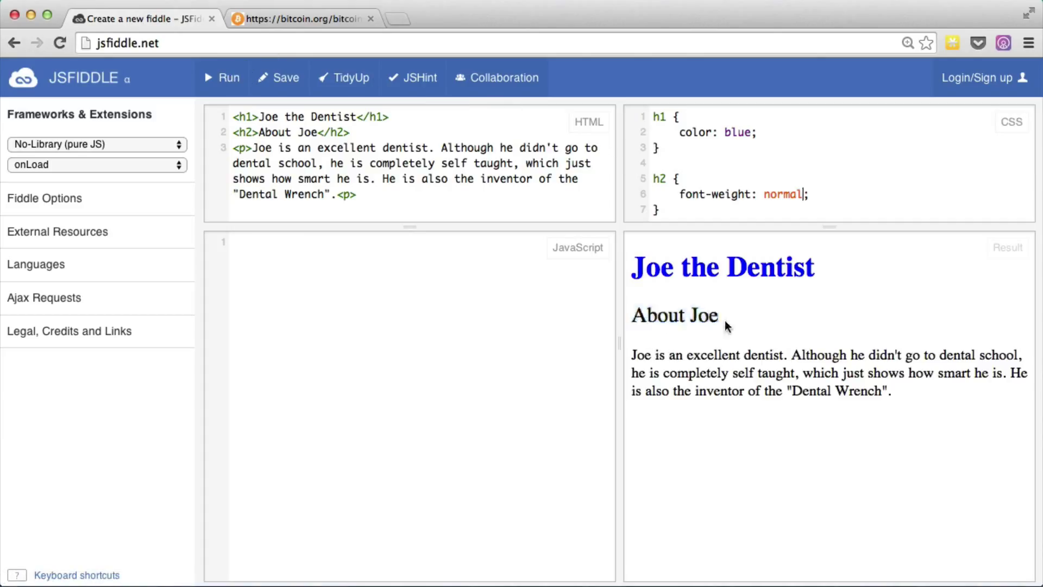
pyautogui.moveTo(632, 354); pyautogui.dragTo(669, 354)
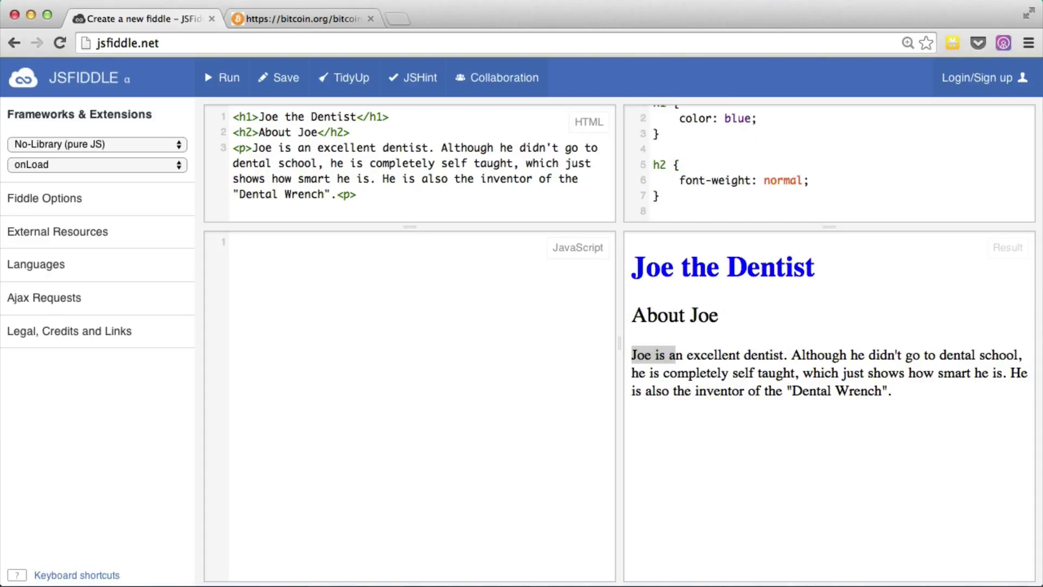
# Add the rule p { font-weight: bold; } and run the fiddle
pyautogui.write('p')
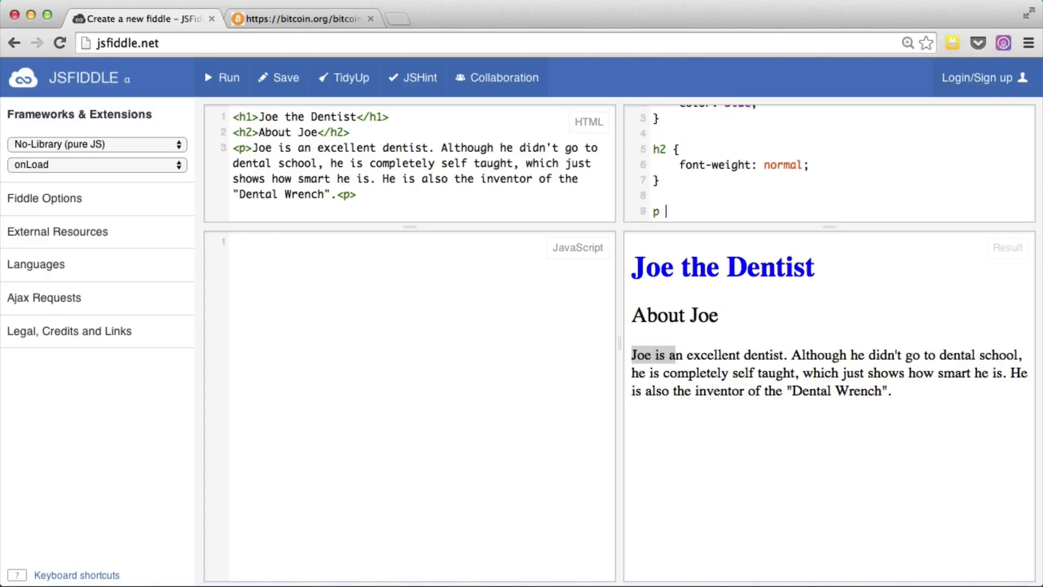
pyautogui.write('{')
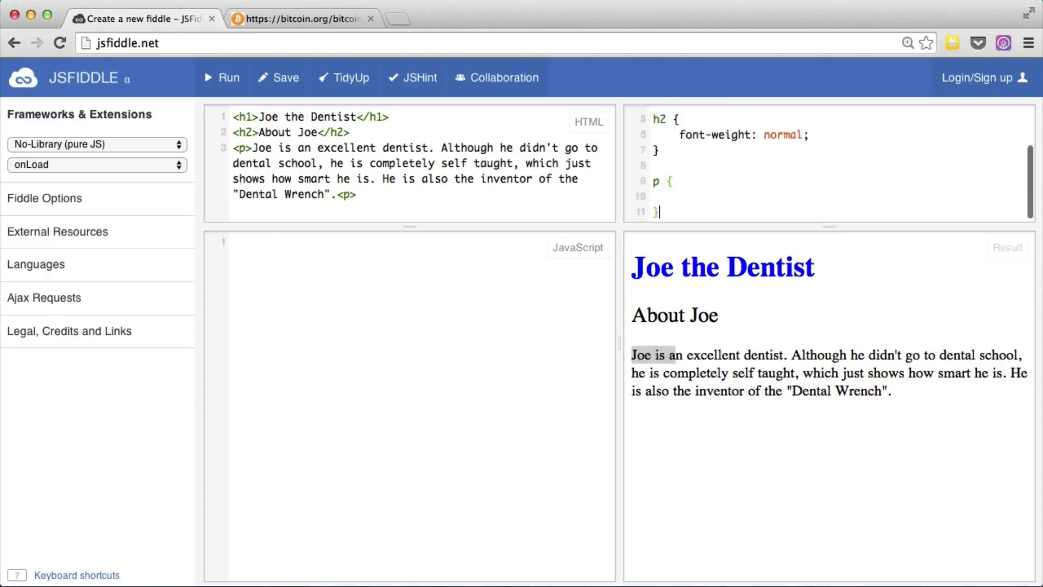
pyautogui.write('font')
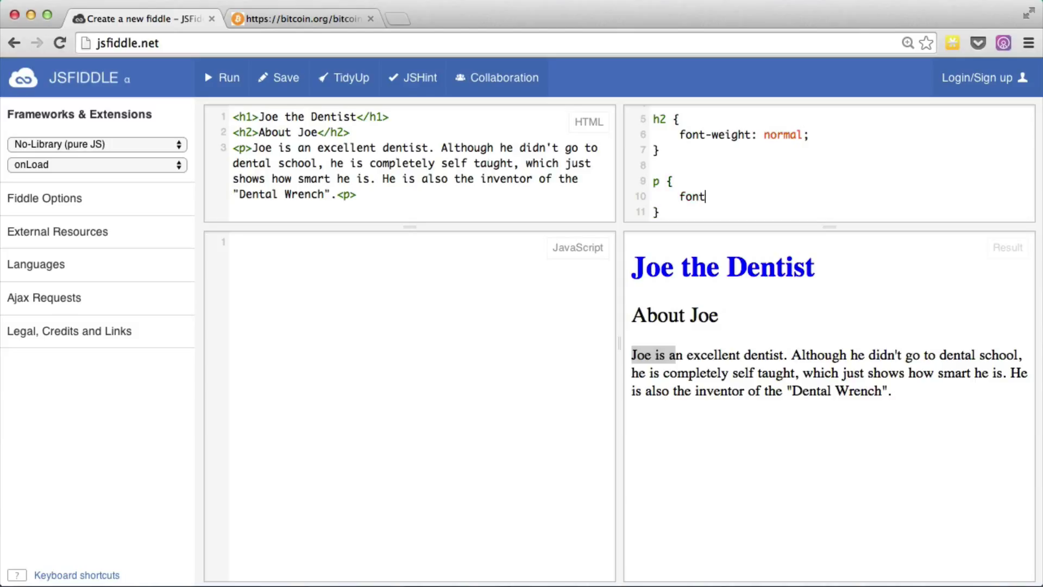
pyautogui.write('-weight')
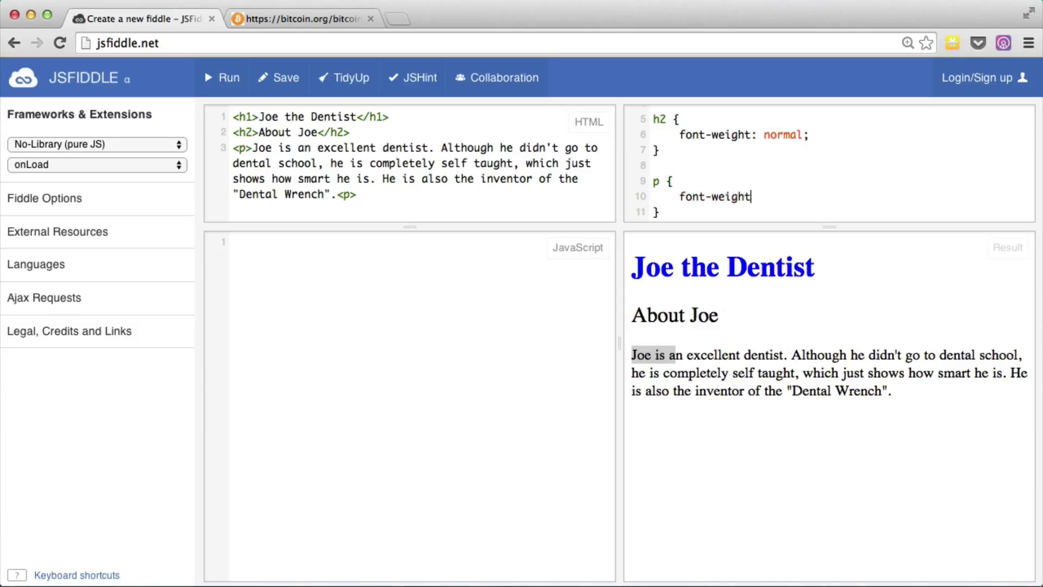
pyautogui.write(': bold;')
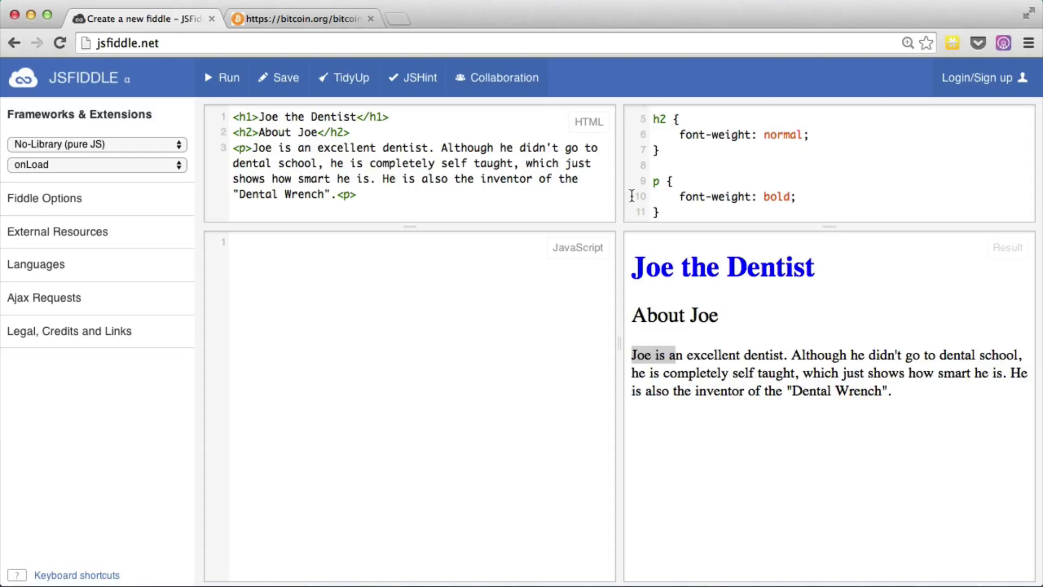
pyautogui.click(222, 78)
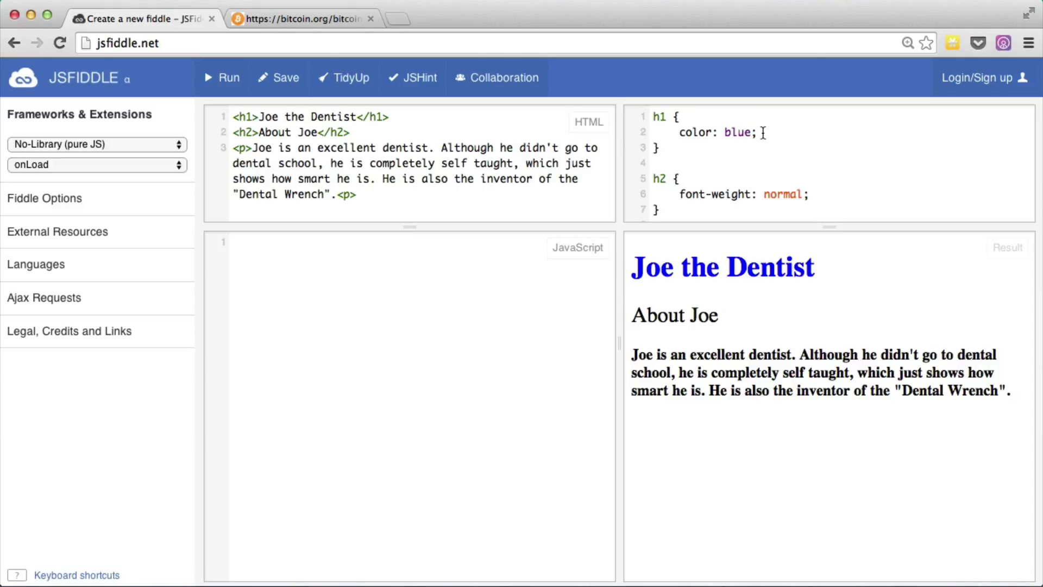
# Add font-size to the h1 rule, trying 300px and 100px before settling on 50px
pyautogui.write('font')
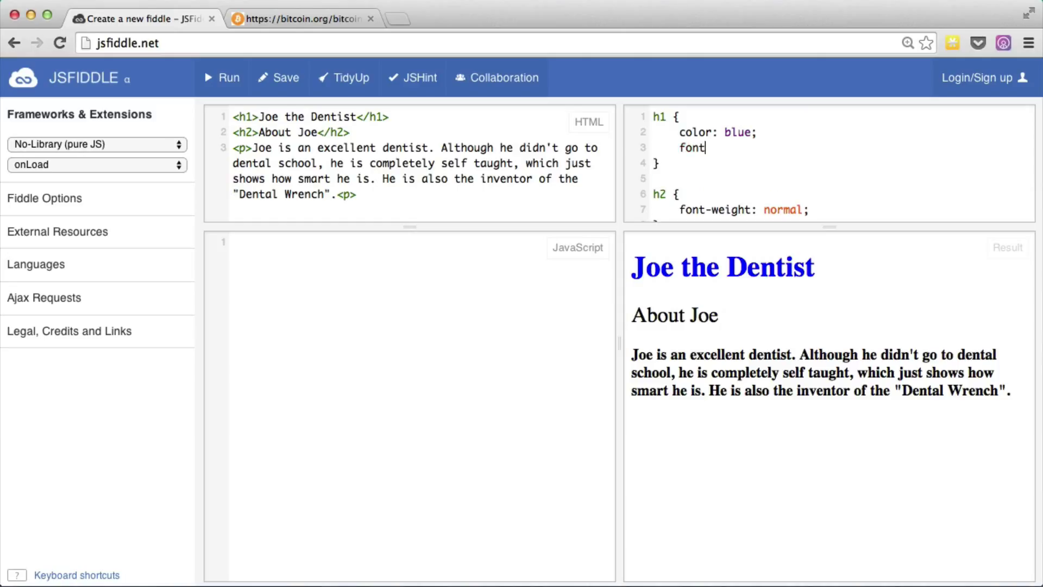
pyautogui.write('-size:')
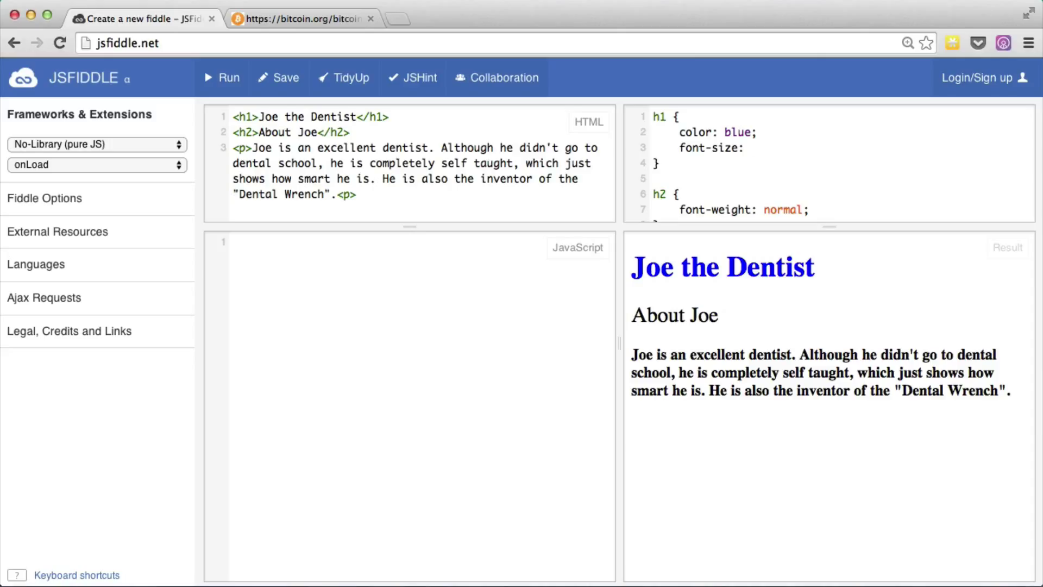
pyautogui.write('300px;')
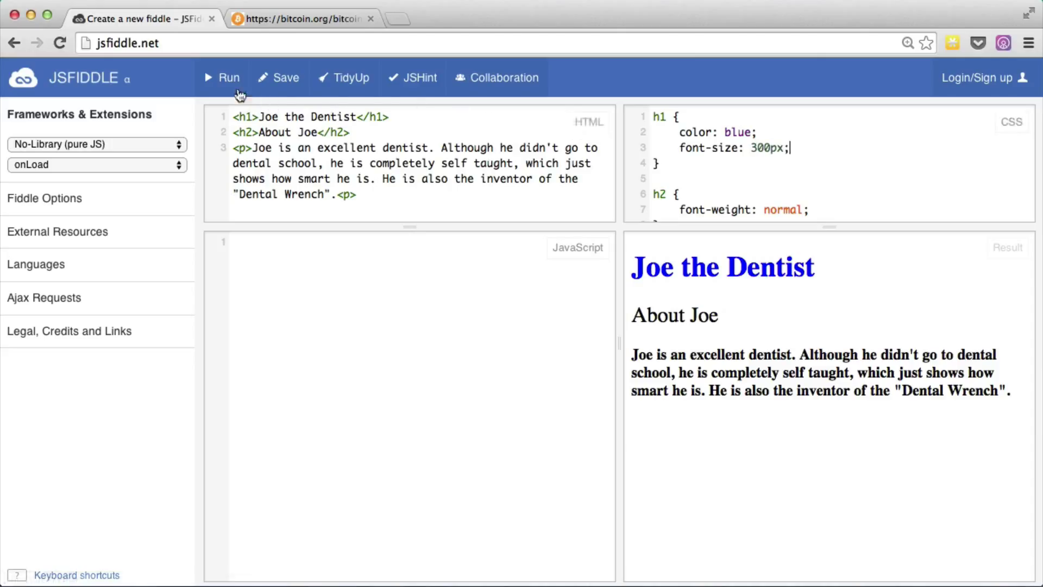
pyautogui.click(228, 77)
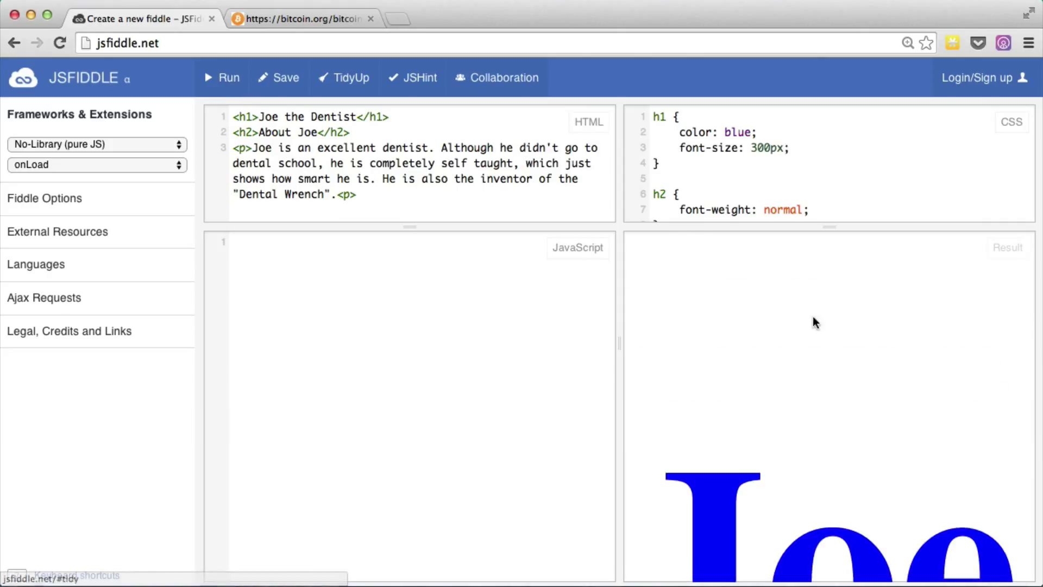
pyautogui.click(757, 148)
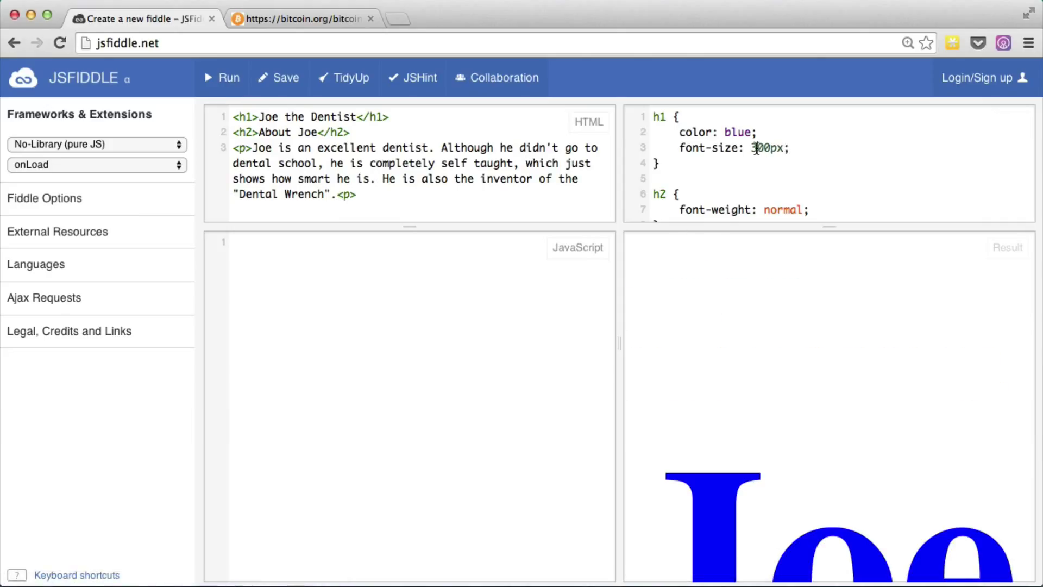
pyautogui.write('100')
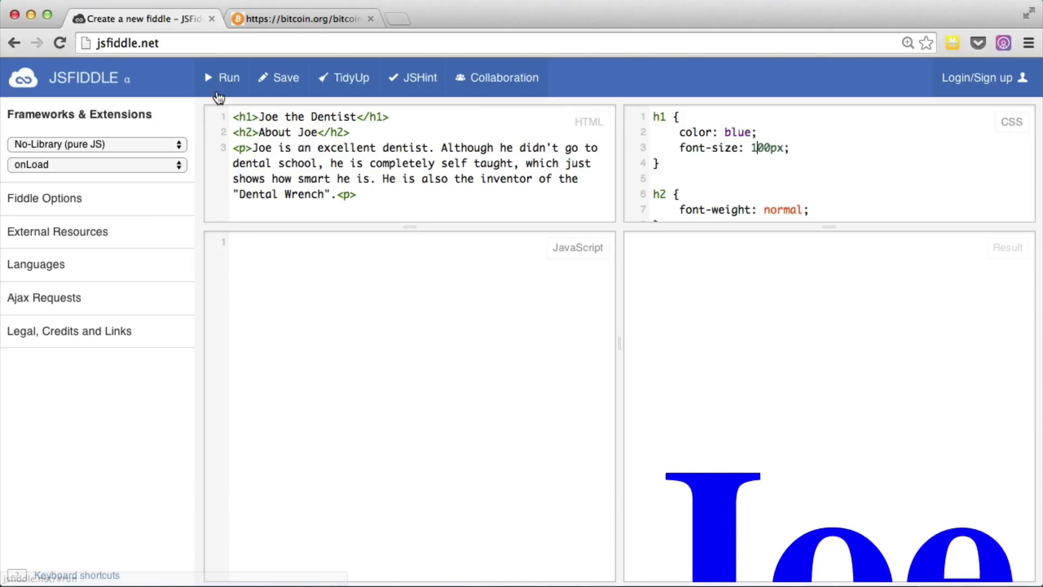
pyautogui.click(221, 78)
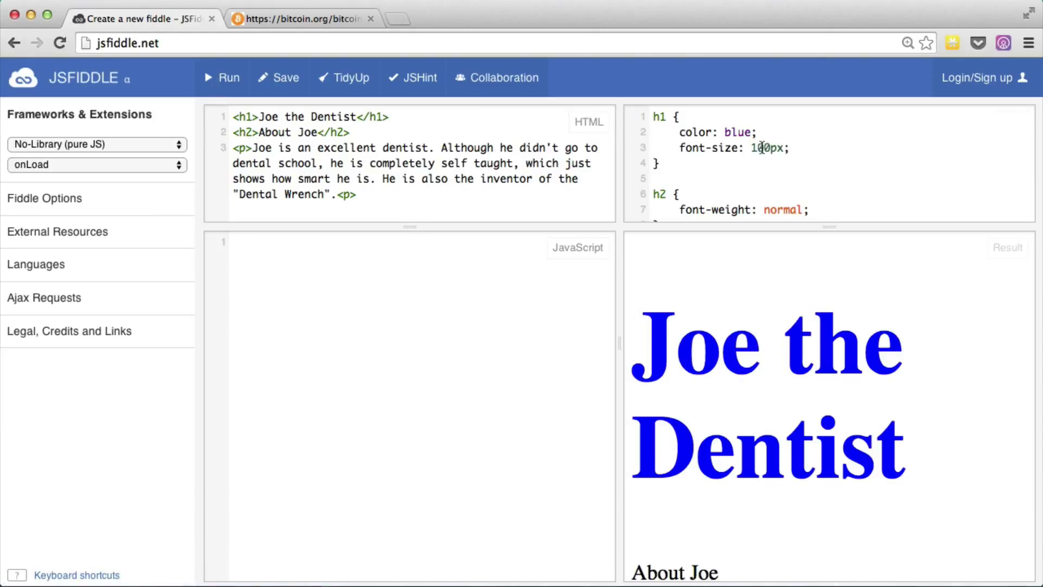
pyautogui.write('0')
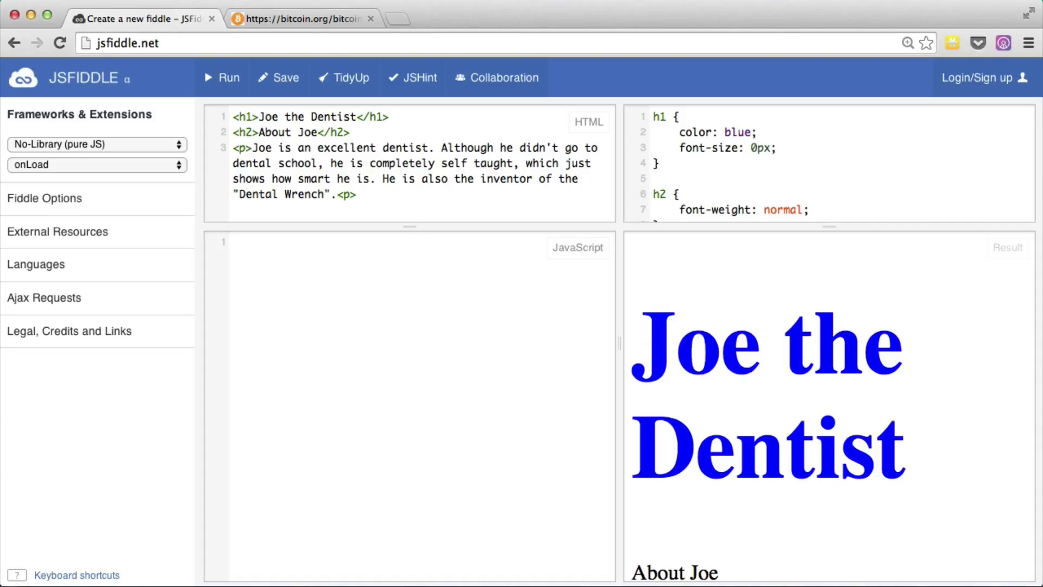
pyautogui.click(228, 77)
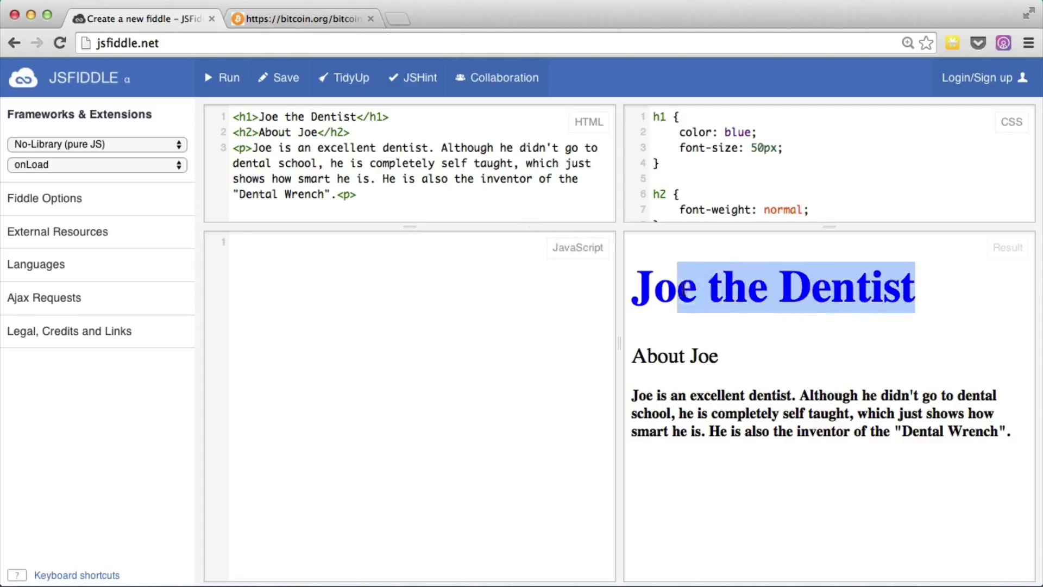
# Add text-align: center; to the h1 rule and run the fiddle
pyautogui.click(695, 287)
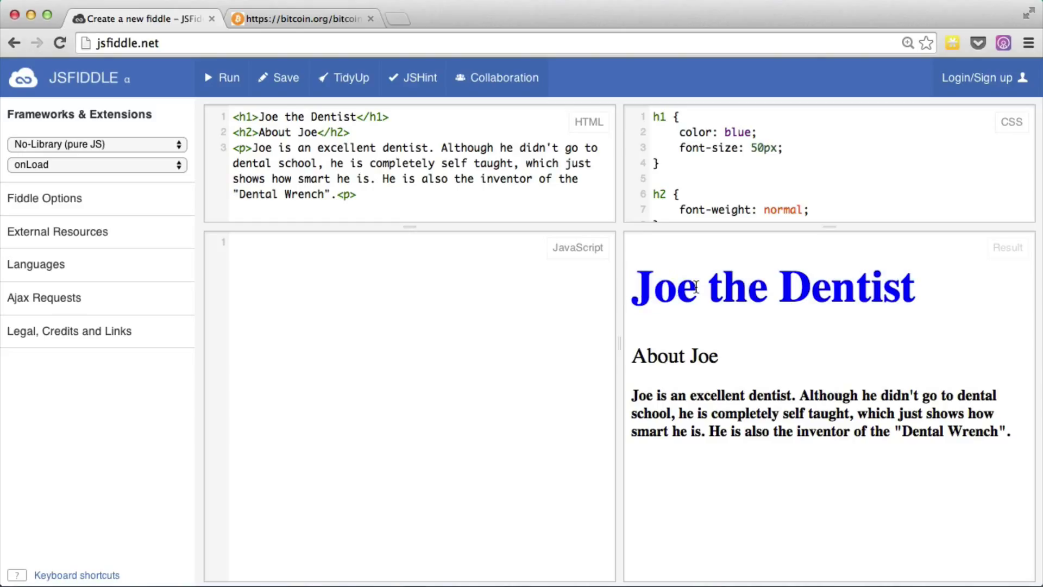
pyautogui.click(782, 147)
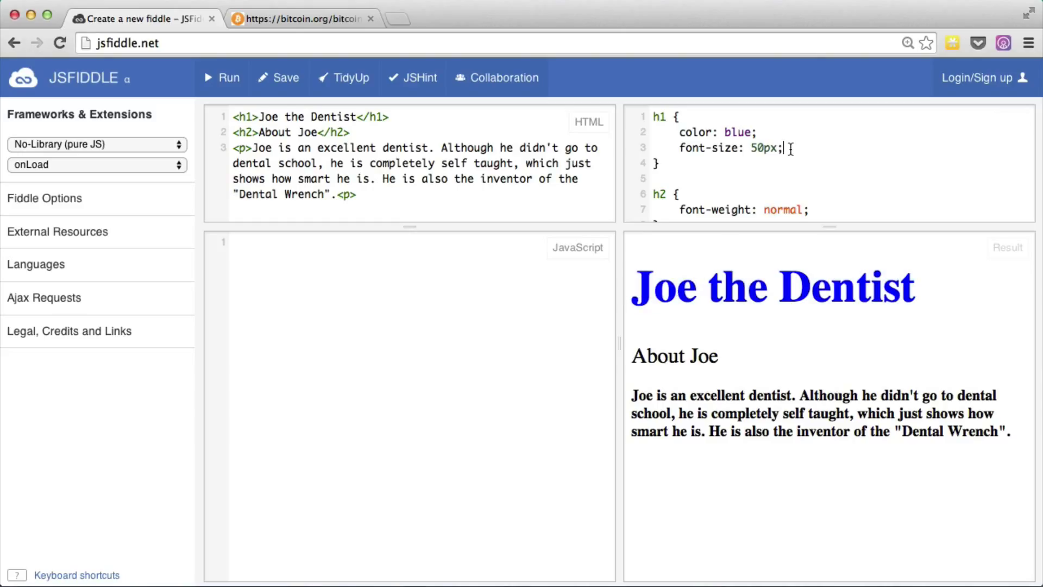
pyautogui.write('text-al')
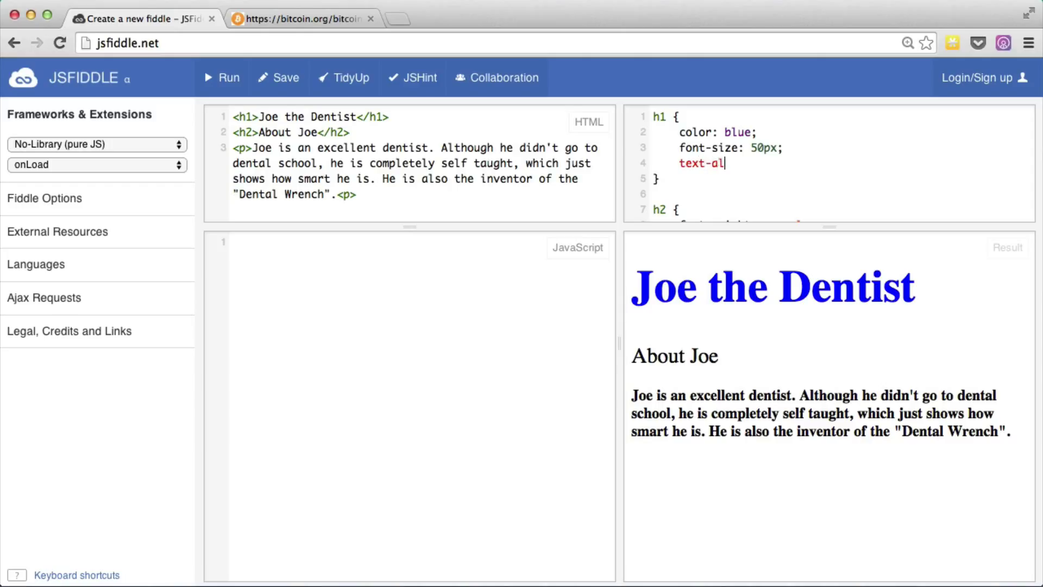
pyautogui.write('ign: cent')
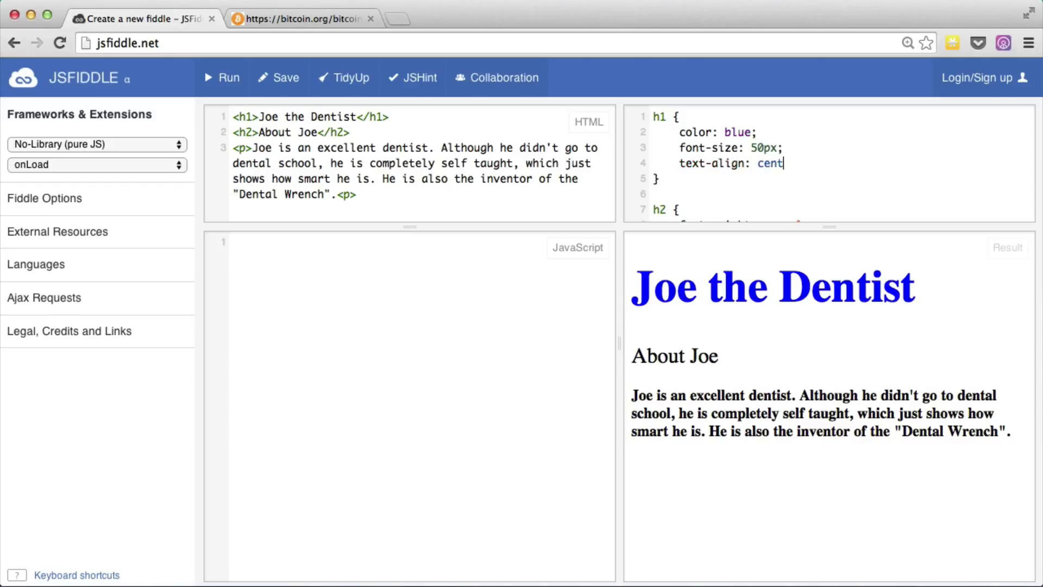
pyautogui.write('er;')
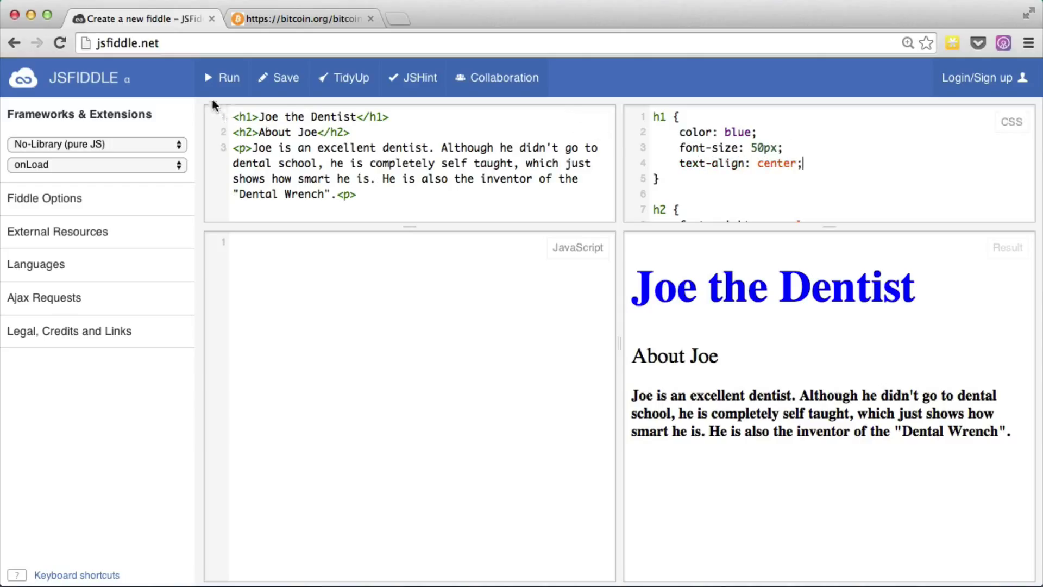
pyautogui.click(228, 78)
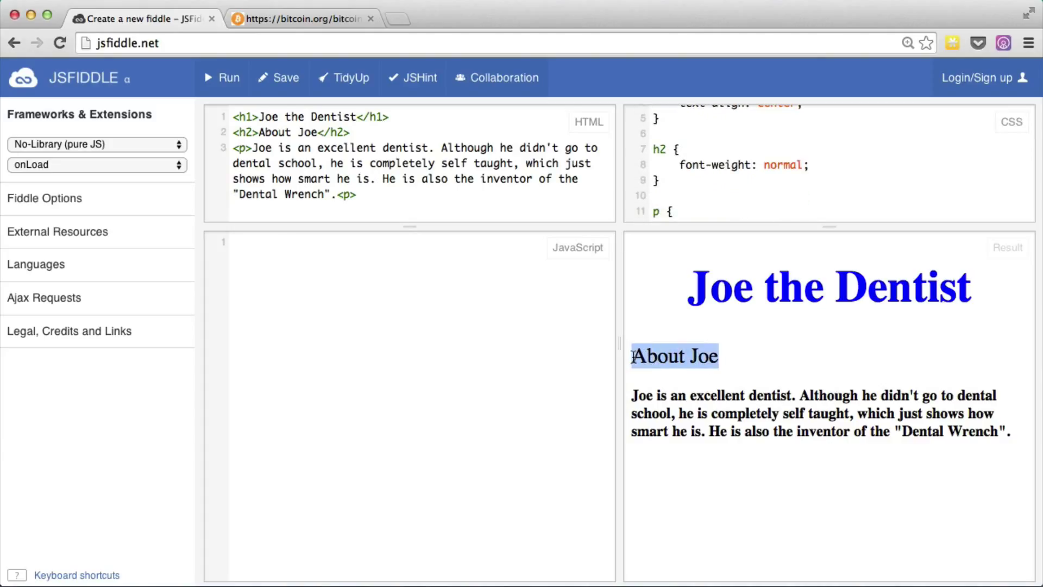
# Add text-align: right; to the h2 rule and run the fiddle
pyautogui.click(813, 165)
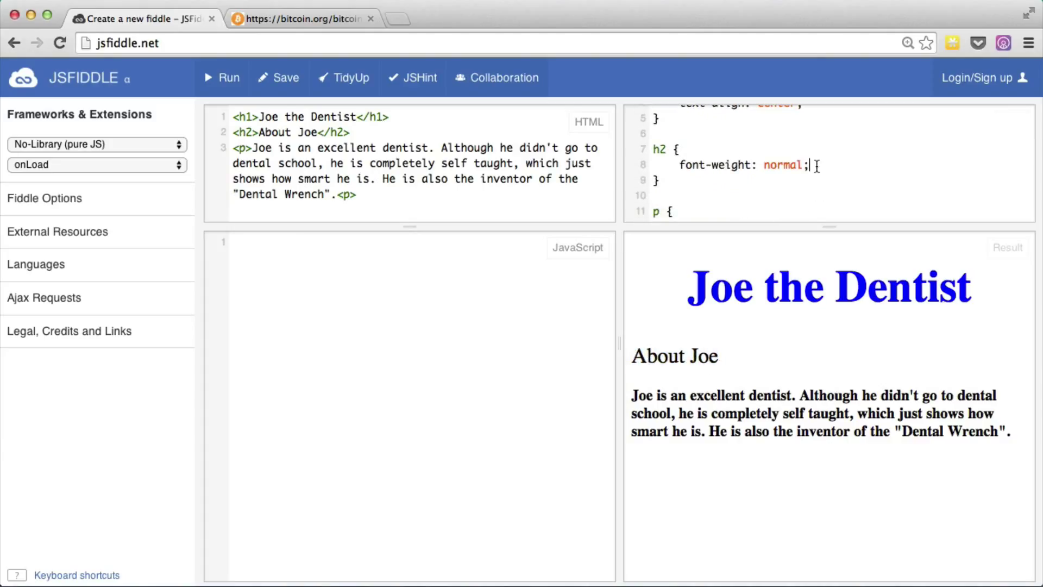
pyautogui.write('text-al')
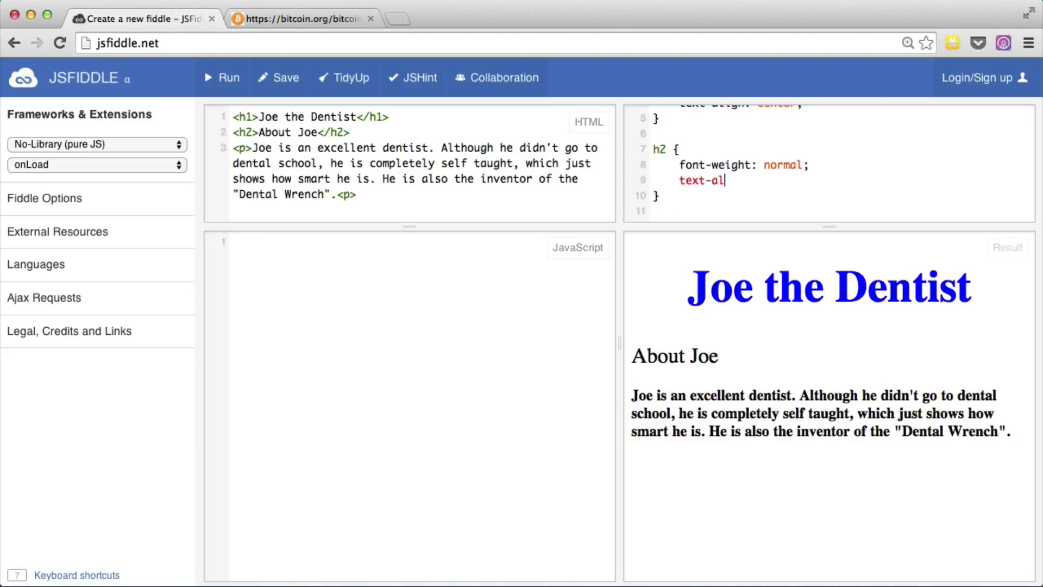
pyautogui.write('ign: right;')
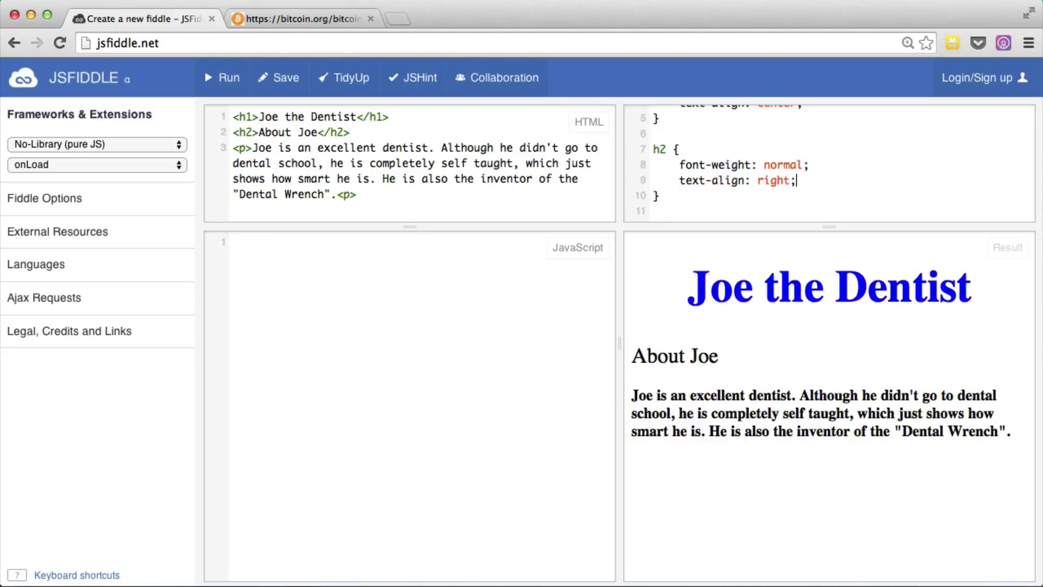
pyautogui.click(228, 78)
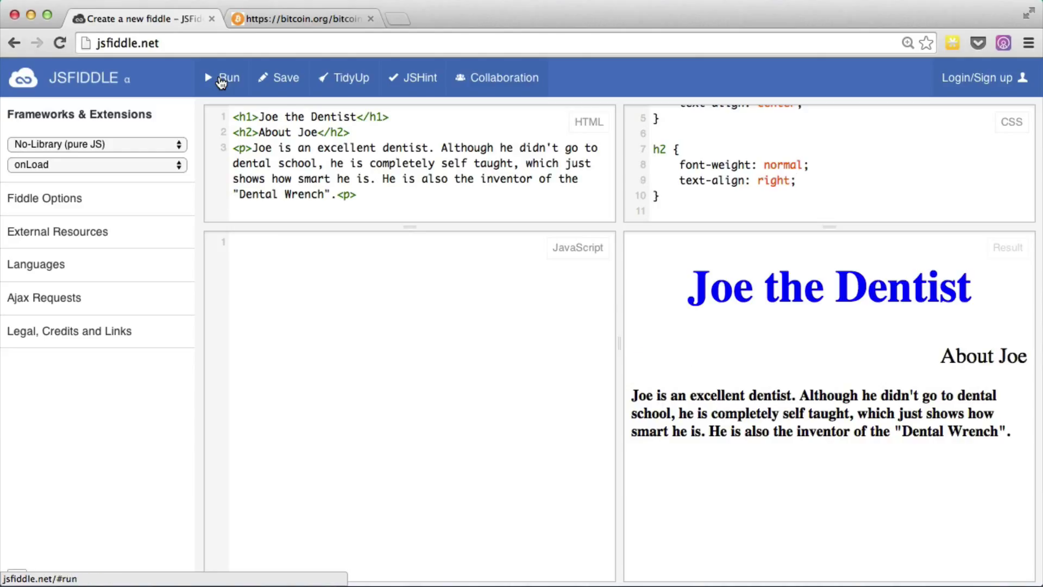
pyautogui.moveTo(223, 86)
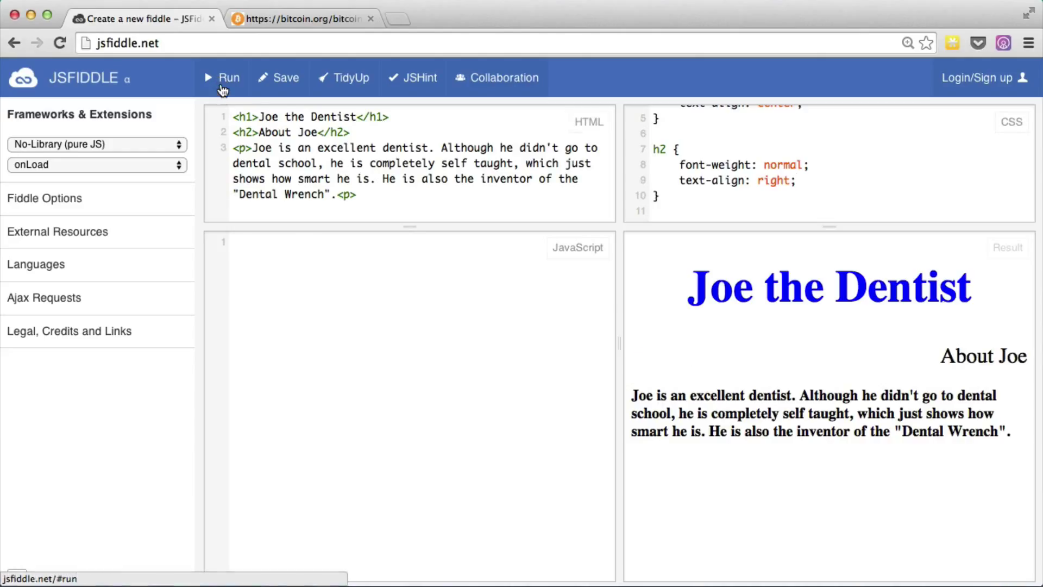
pyautogui.moveTo(229, 77)
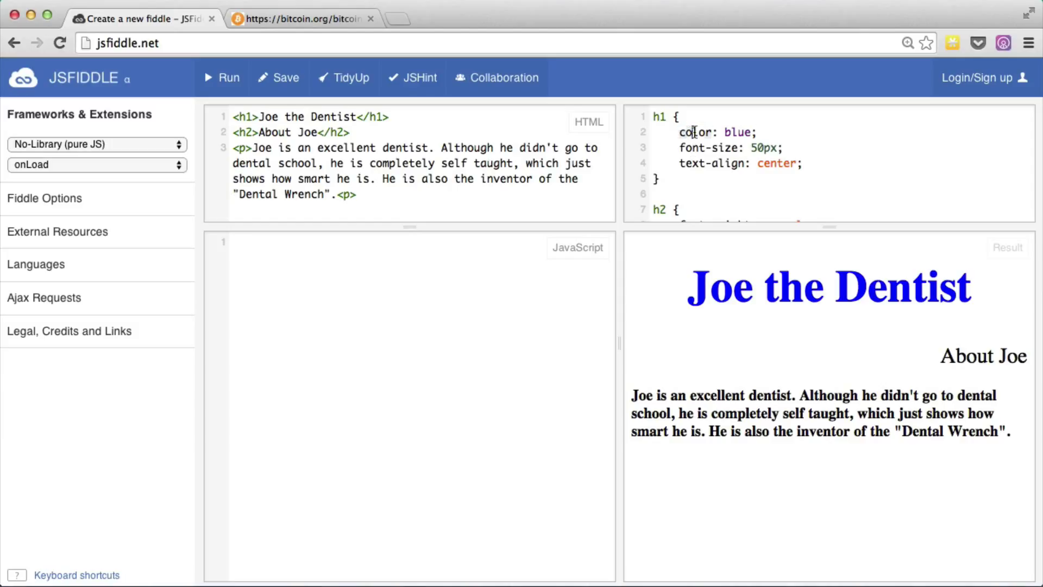
# Replace the h1 colour blue with green, trying 'forest green' first, and rerun
pyautogui.doubleClick(738, 131)
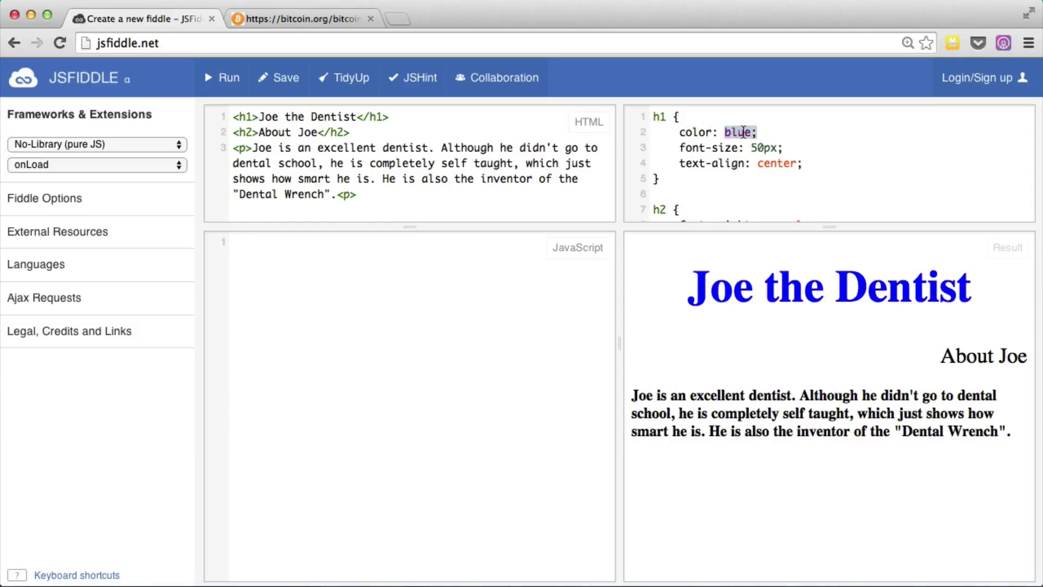
pyautogui.write('fd')
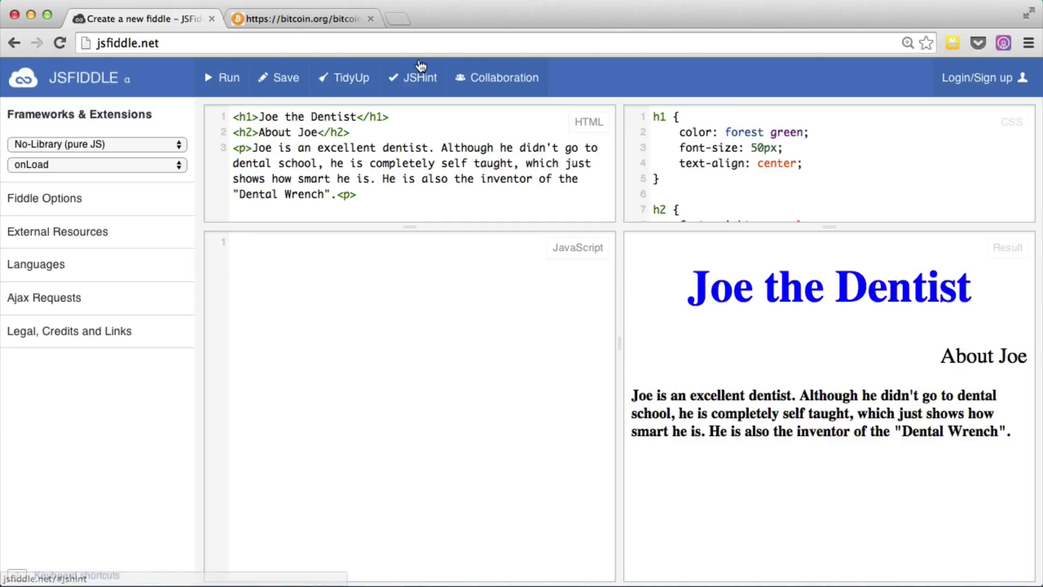
pyautogui.click(228, 78)
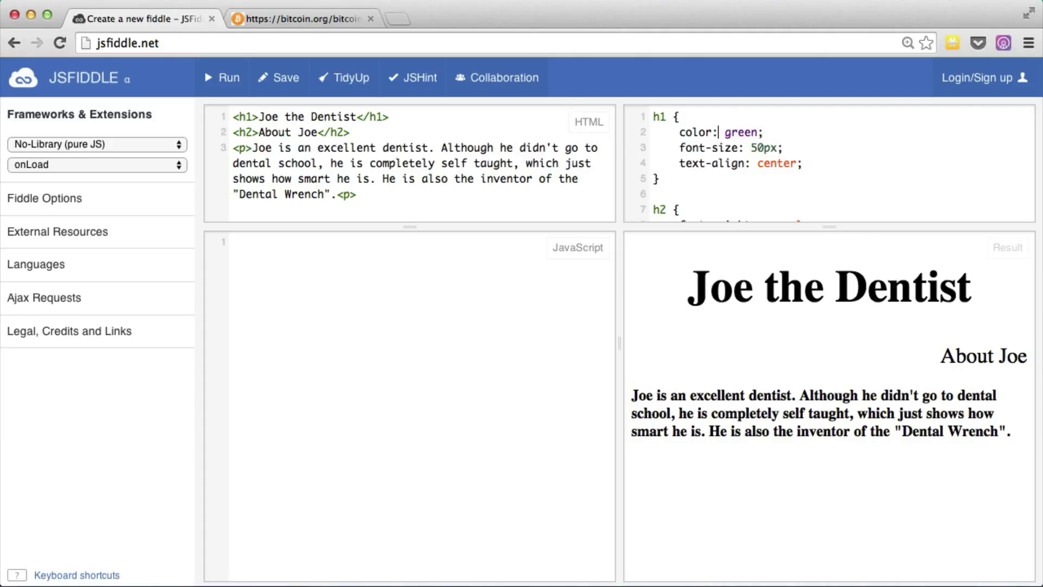
pyautogui.click(221, 78)
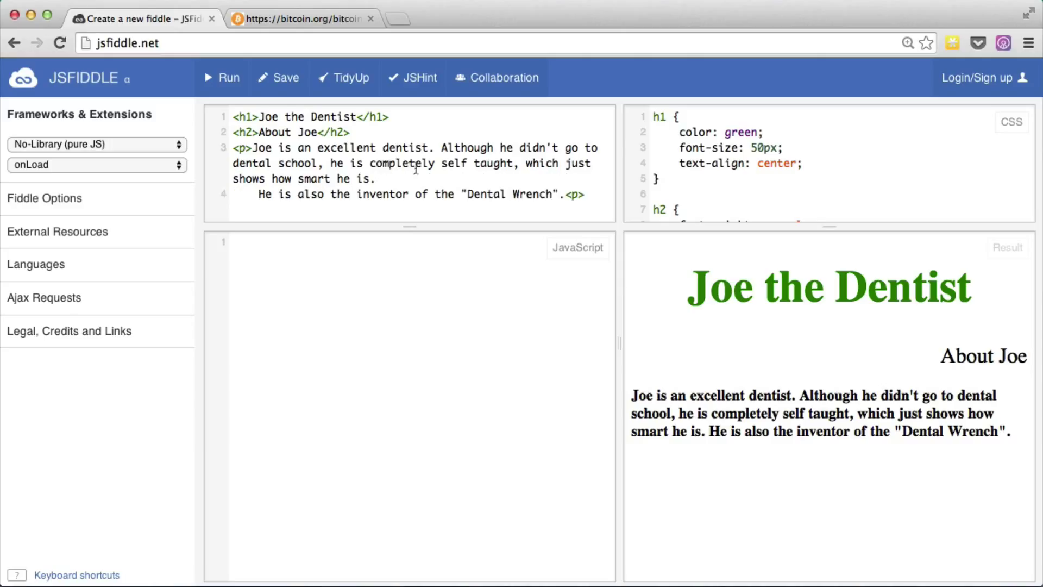
# Move the Dental Wrench sentence into its own paragraph with </p><p> and run the fiddle
pyautogui.write('</p>')
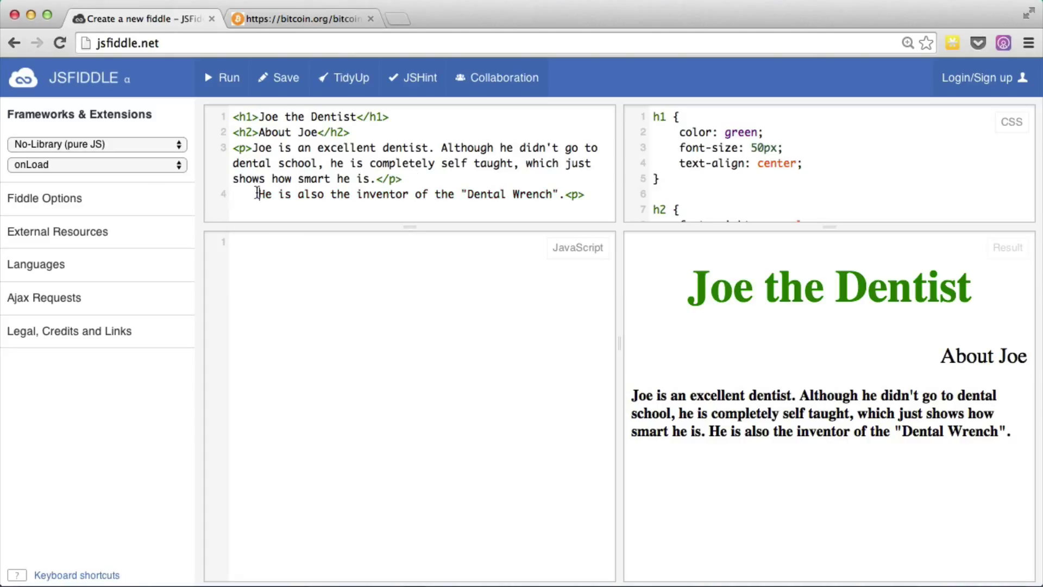
pyautogui.write('<p')
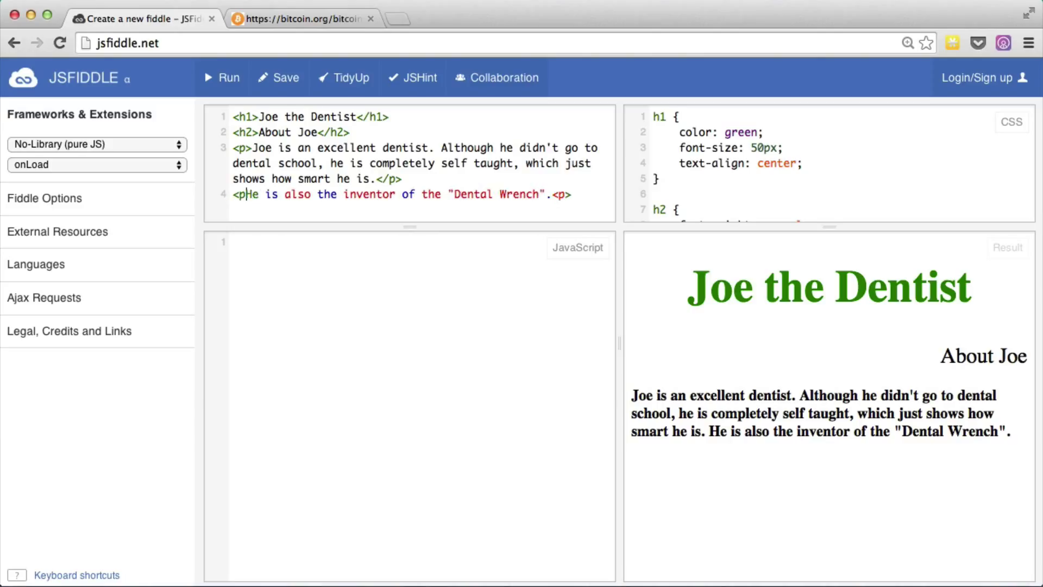
pyautogui.click(227, 78)
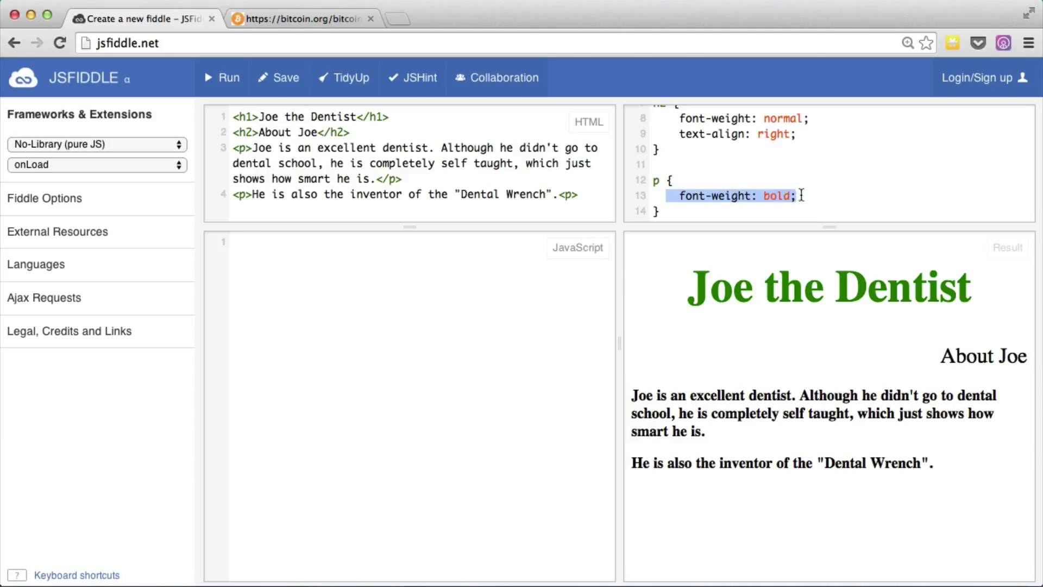
pyautogui.click(802, 196)
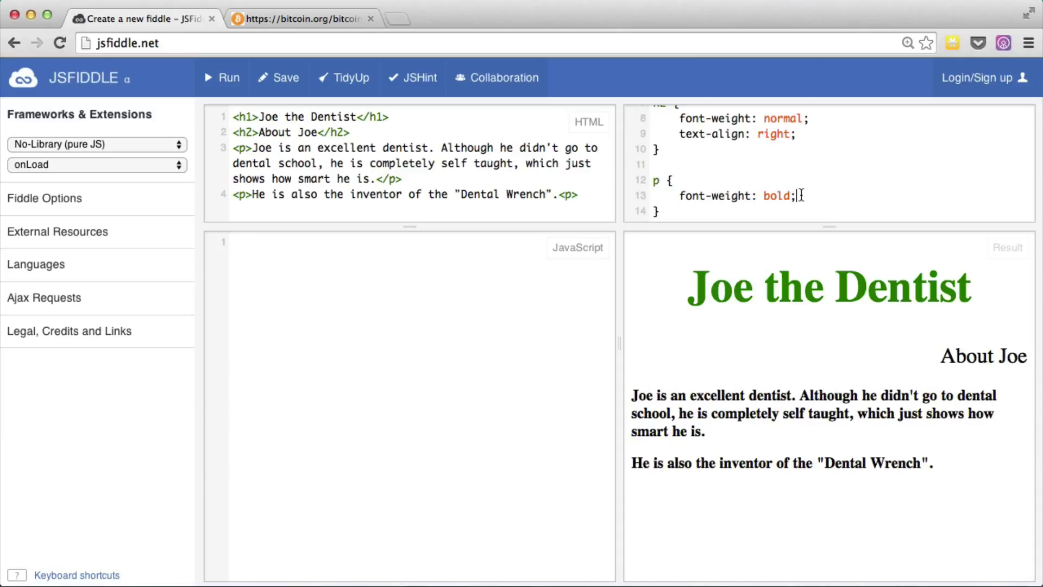
pyautogui.moveTo(508, 202)
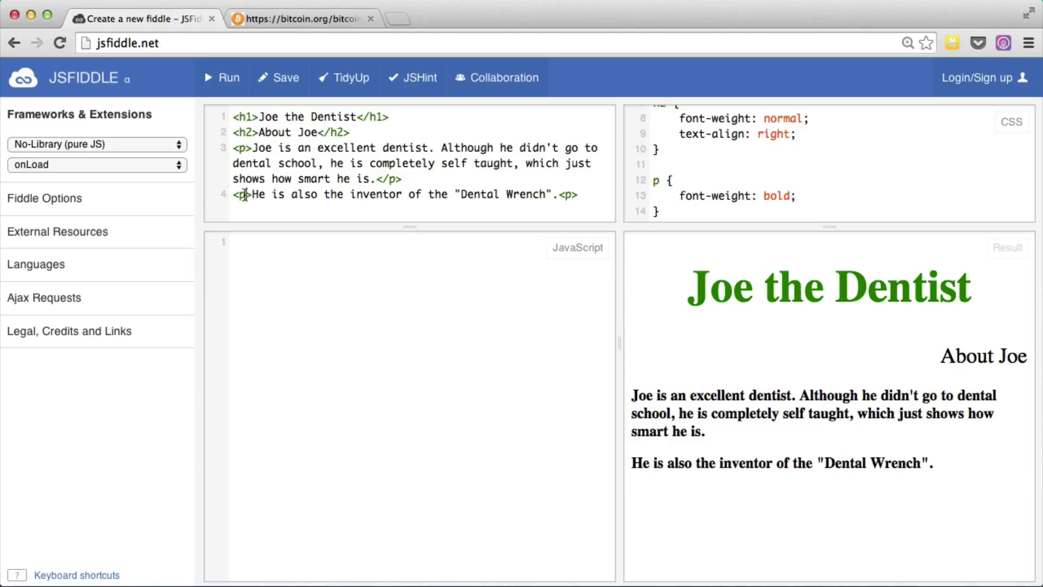
# Add id="wrench" to the Dental Wrench paragraph's opening p tag
pyautogui.write('id')
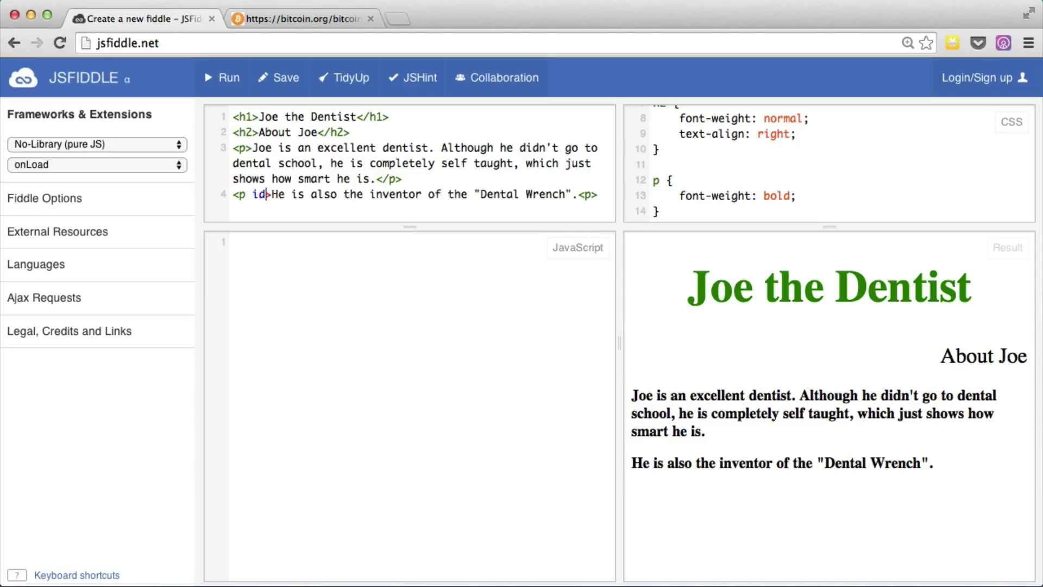
pyautogui.write('="')
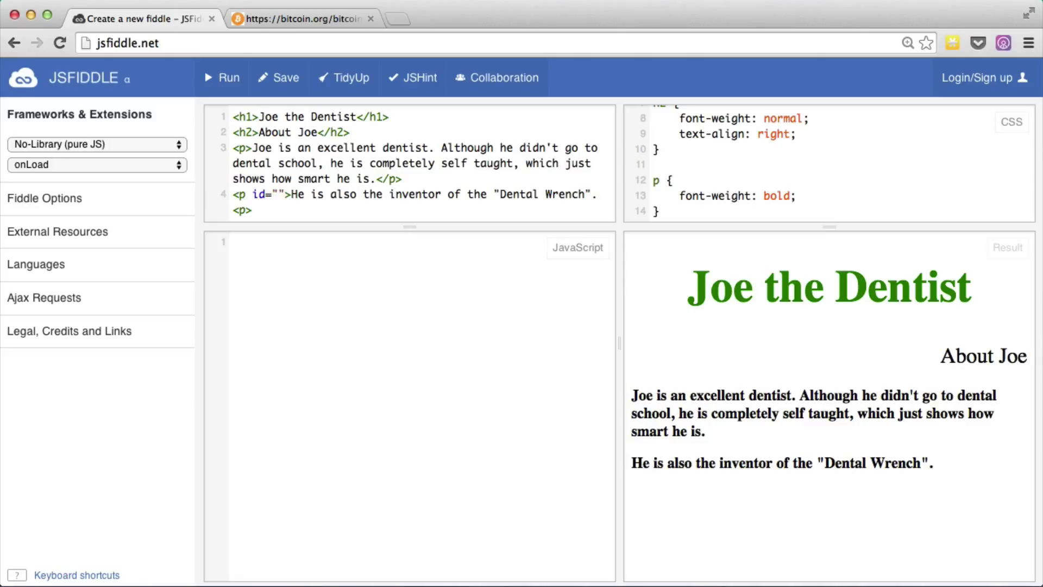
pyautogui.write('wrench')
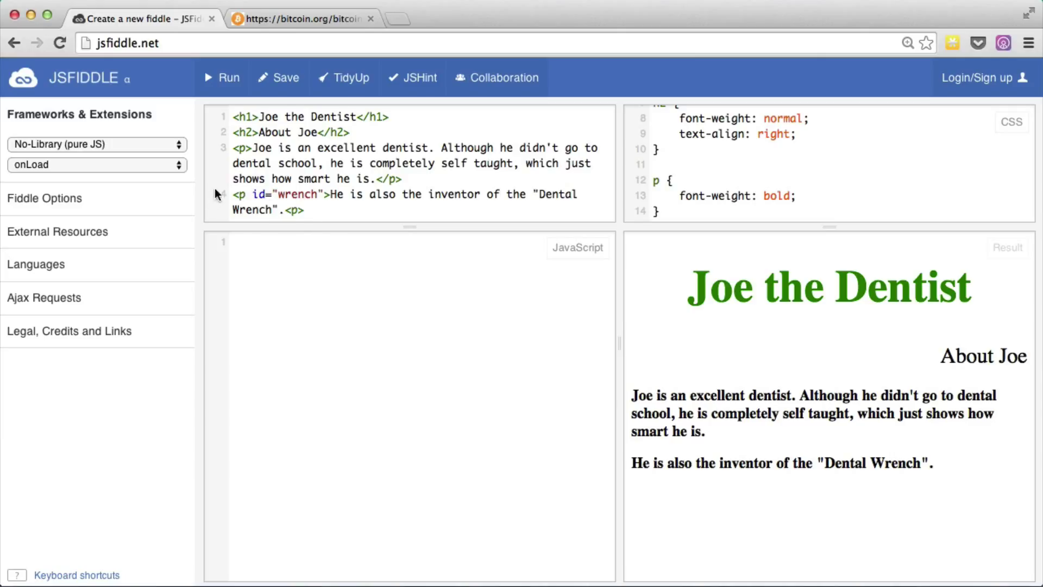
pyautogui.click(322, 195)
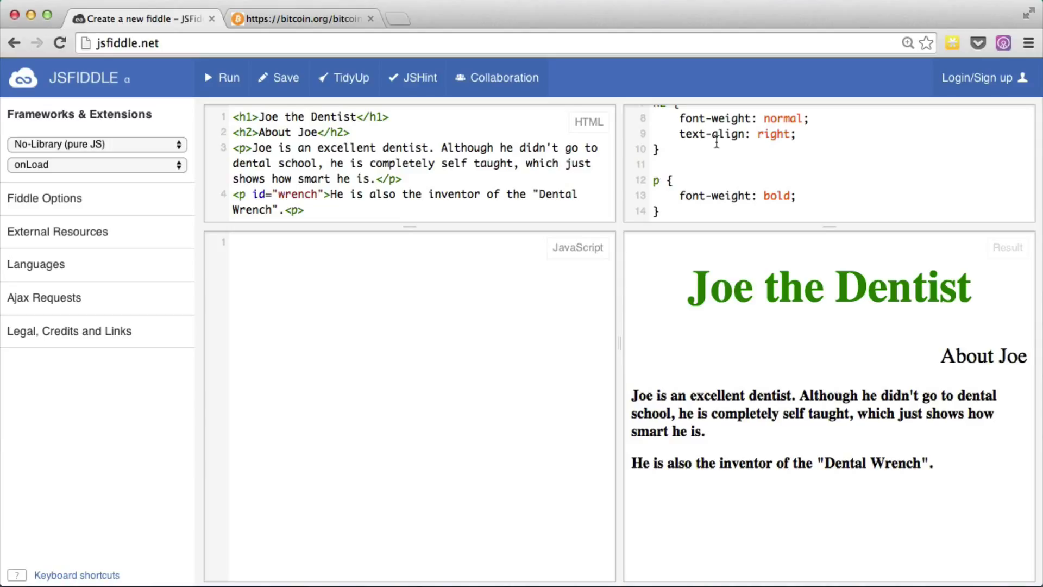
# Change the bold CSS selector to p#wrench so only the Dental Wrench paragraph is bold
pyautogui.write('#wrench')
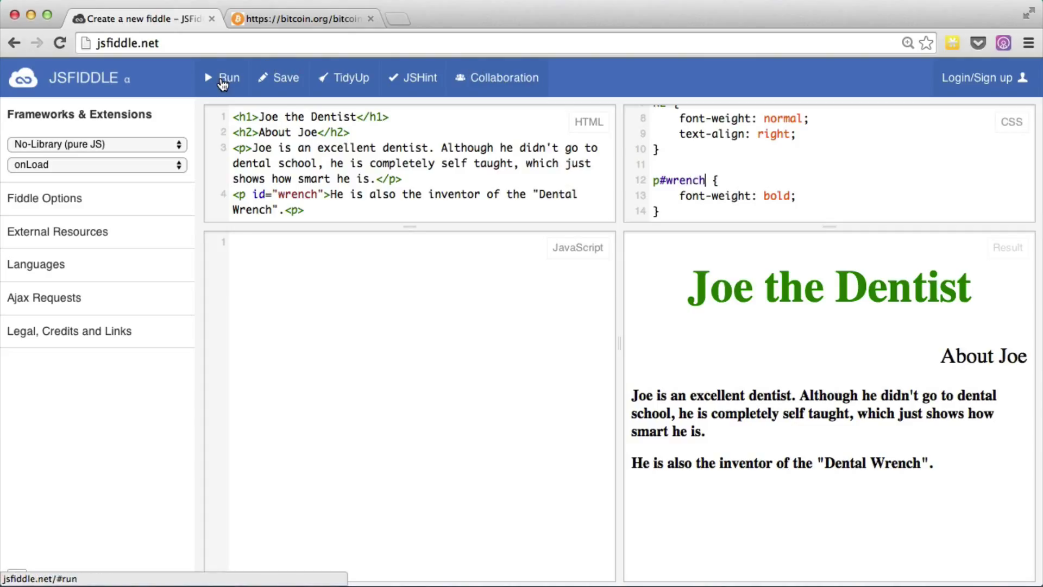
pyautogui.click(222, 78)
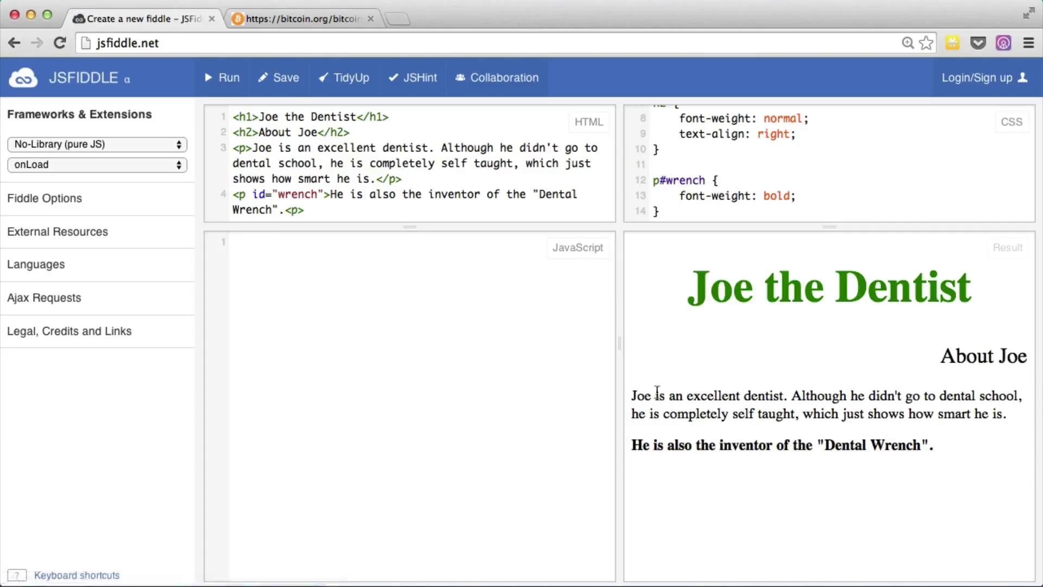
pyautogui.moveTo(632, 392); pyautogui.dragTo(699, 413)
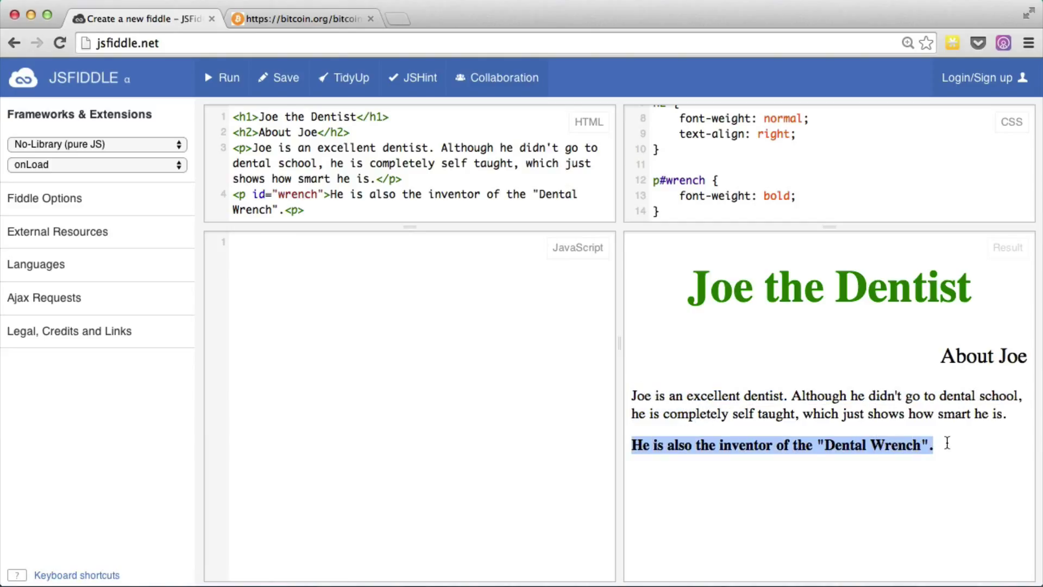
pyautogui.click(675, 464)
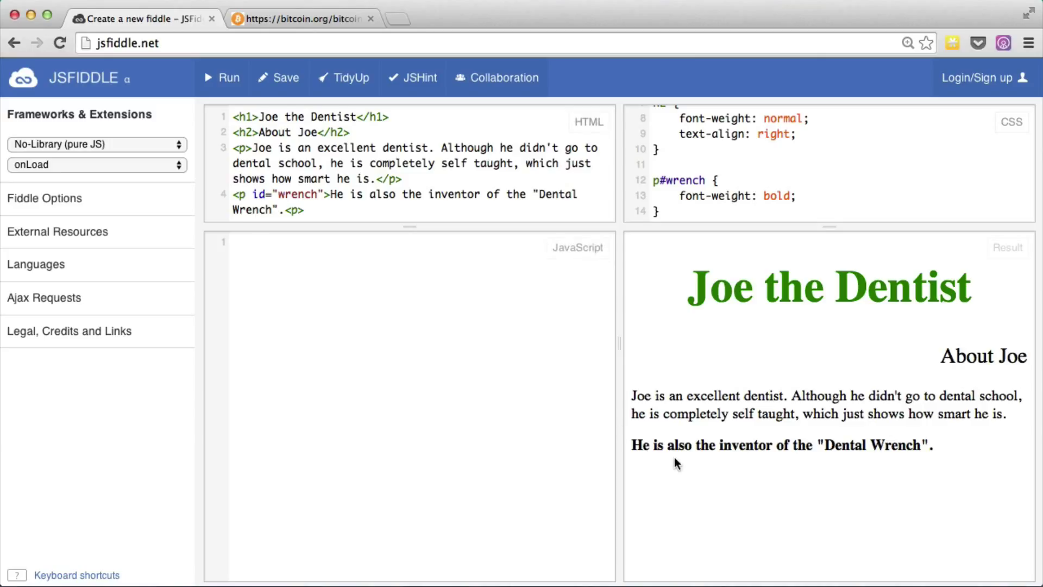
pyautogui.moveTo(661, 463)
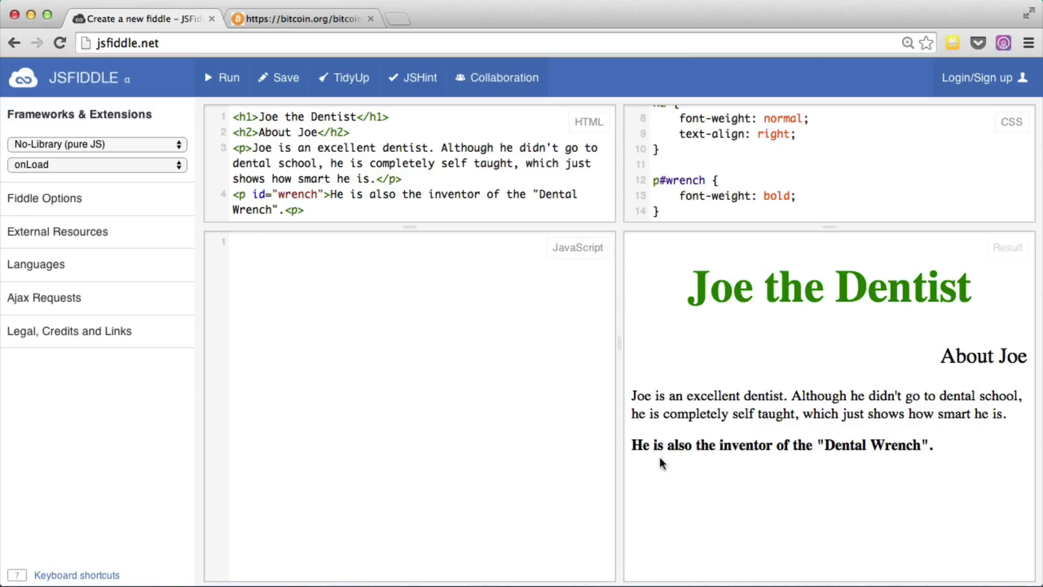
pyautogui.click(253, 193)
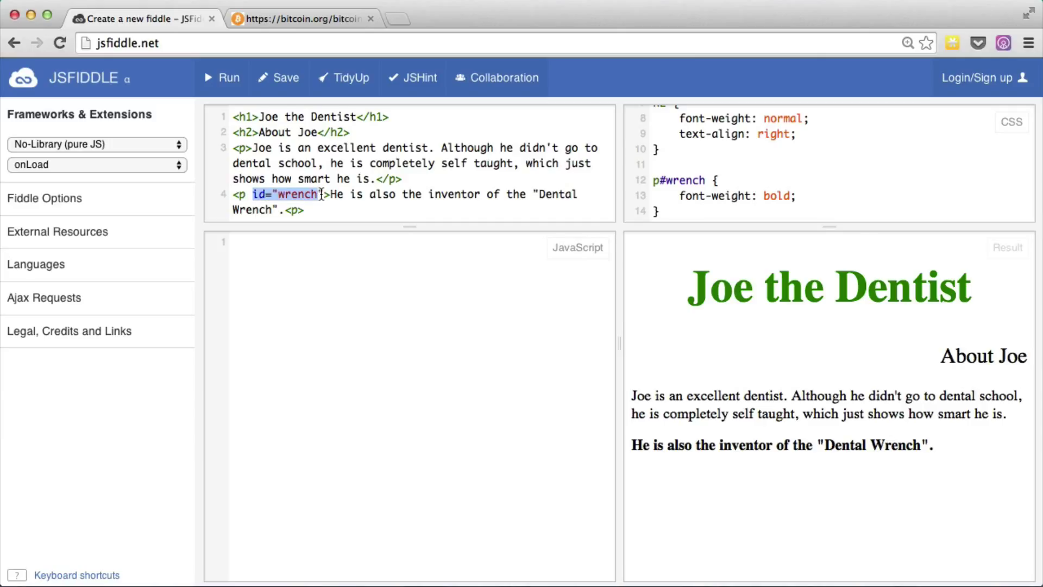
pyautogui.click(323, 193)
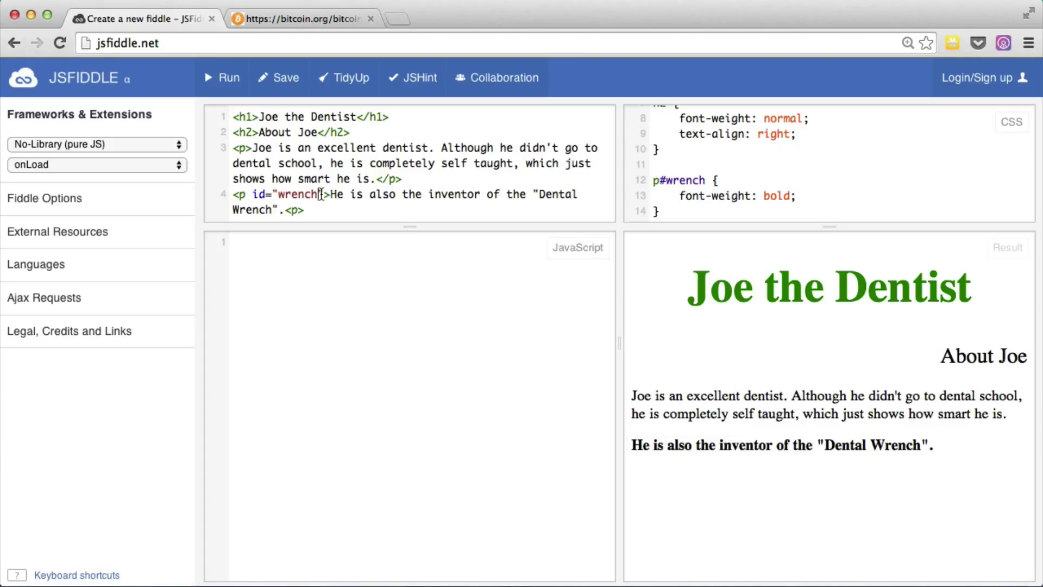
# Close the first Joe paragraph after its first sentence with </p>, fix the final closing tag, and rerun
pyautogui.click(436, 148)
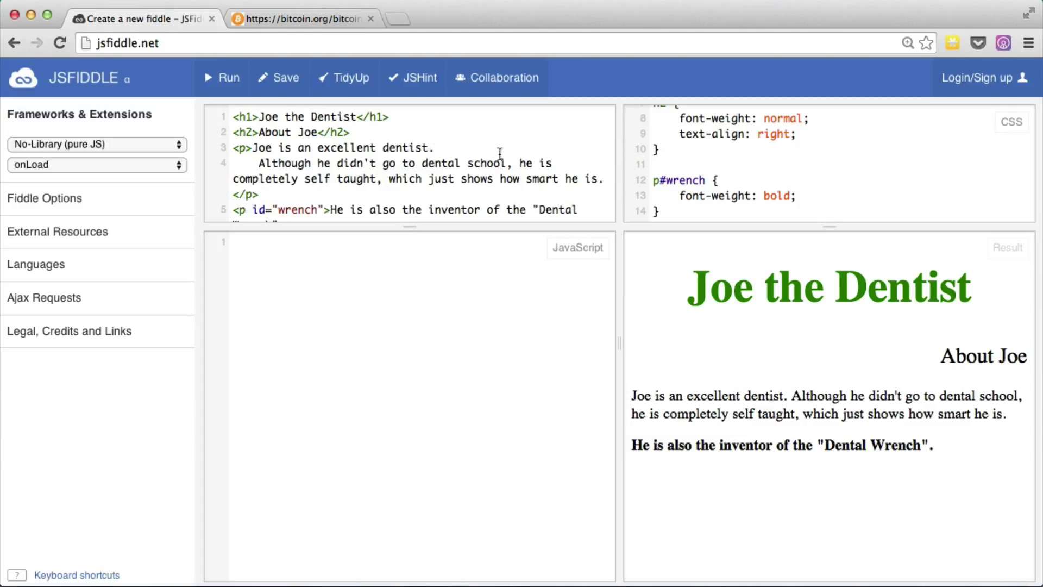
pyautogui.write('</p>')
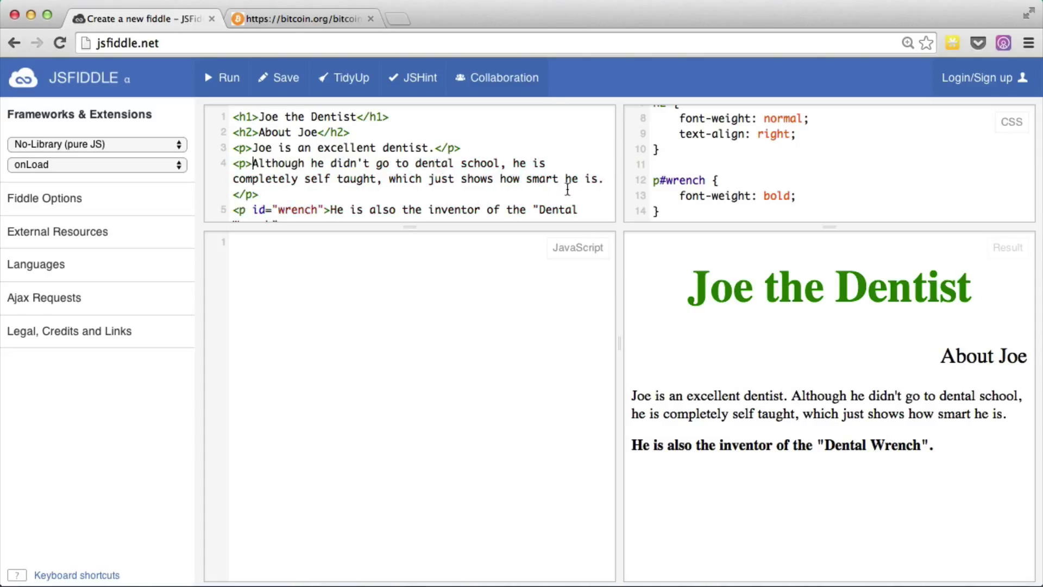
pyautogui.scroll(-3)
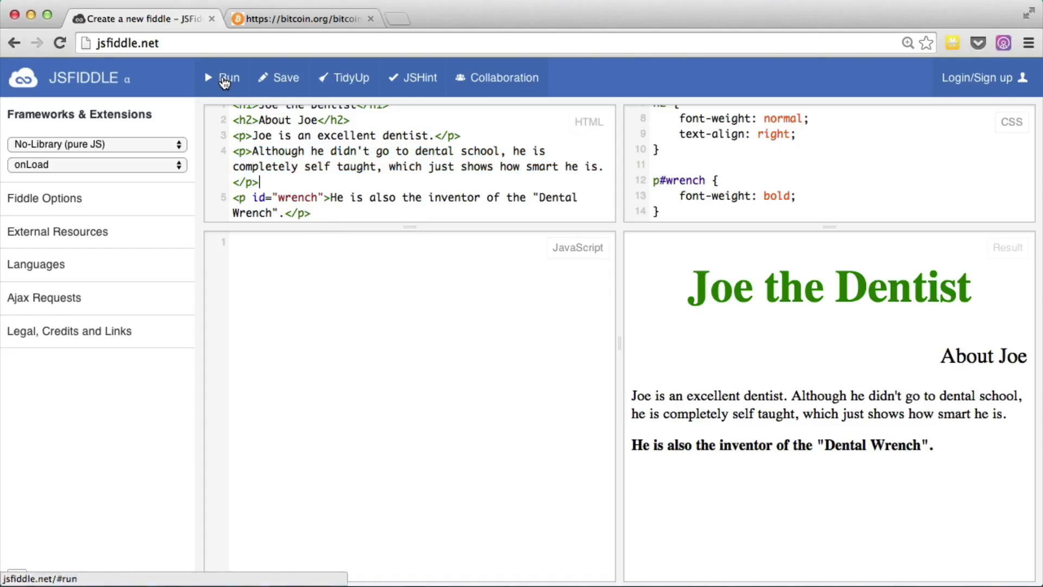
pyautogui.click(228, 77)
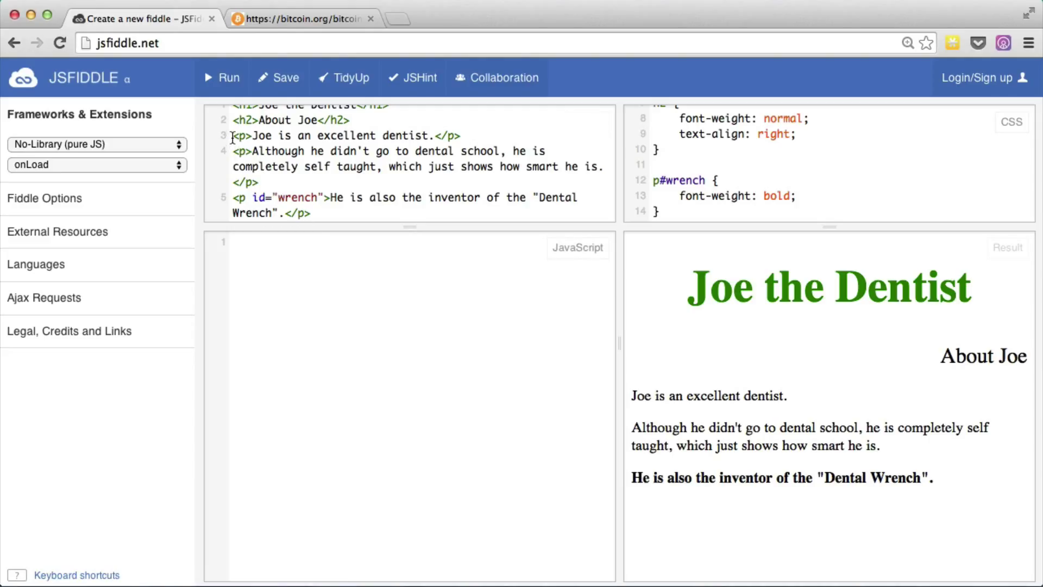
pyautogui.moveTo(232, 136); pyautogui.dragTo(374, 167)
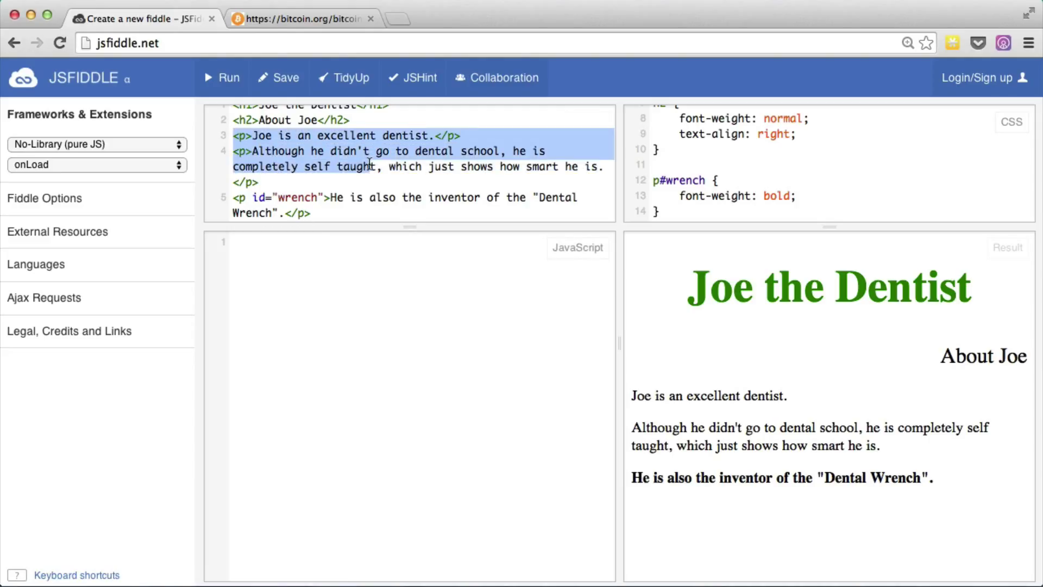
pyautogui.click(383, 167)
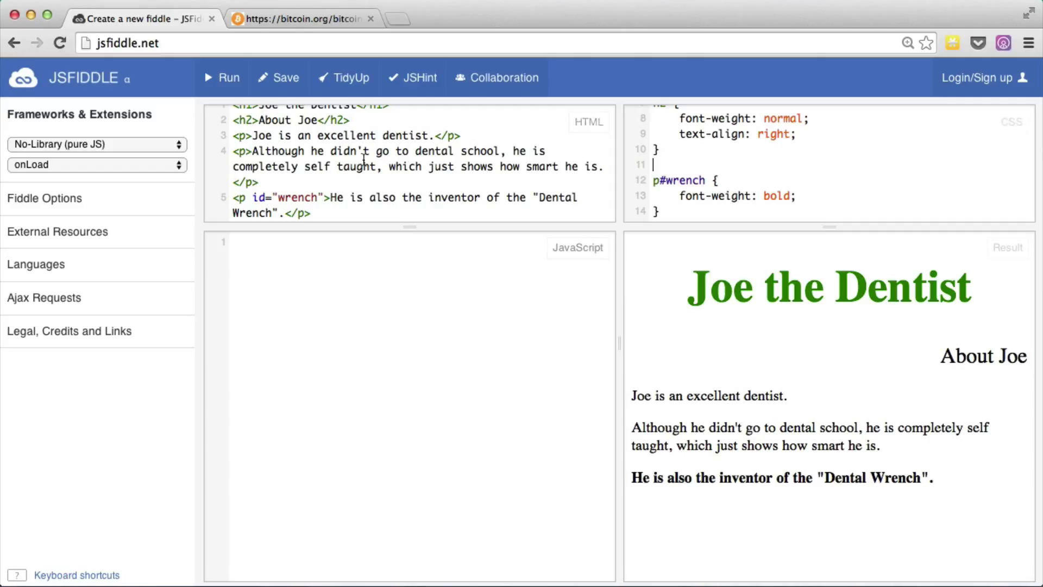
pyautogui.moveTo(735, 172)
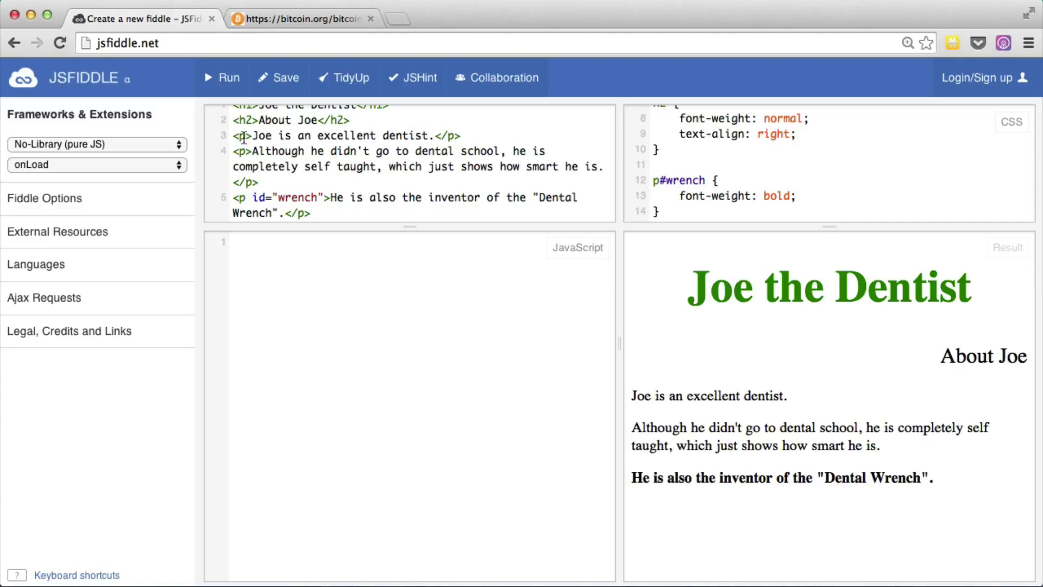
# Add class="regular-paragraph" to both Joe paragraph tags on HTML lines 3 and 4
pyautogui.write('class=')
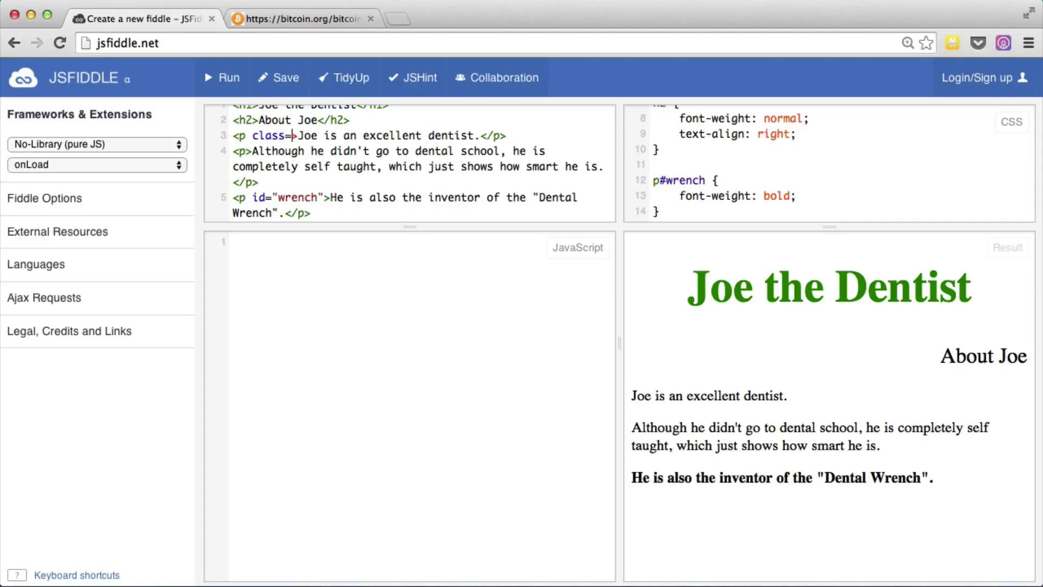
pyautogui.write('"regular-paragraph')
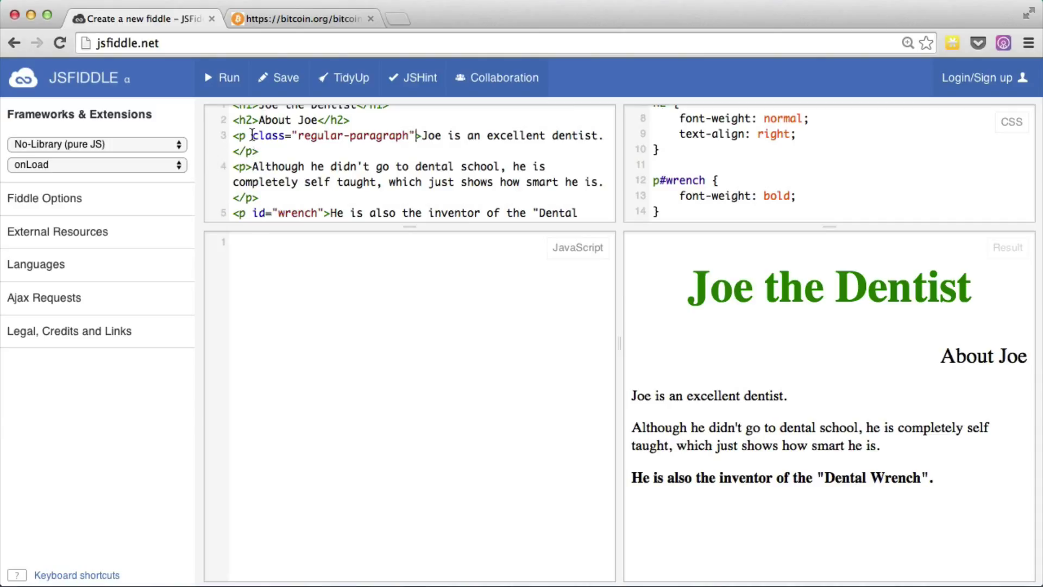
pyautogui.moveTo(255, 136); pyautogui.dragTo(414, 136)
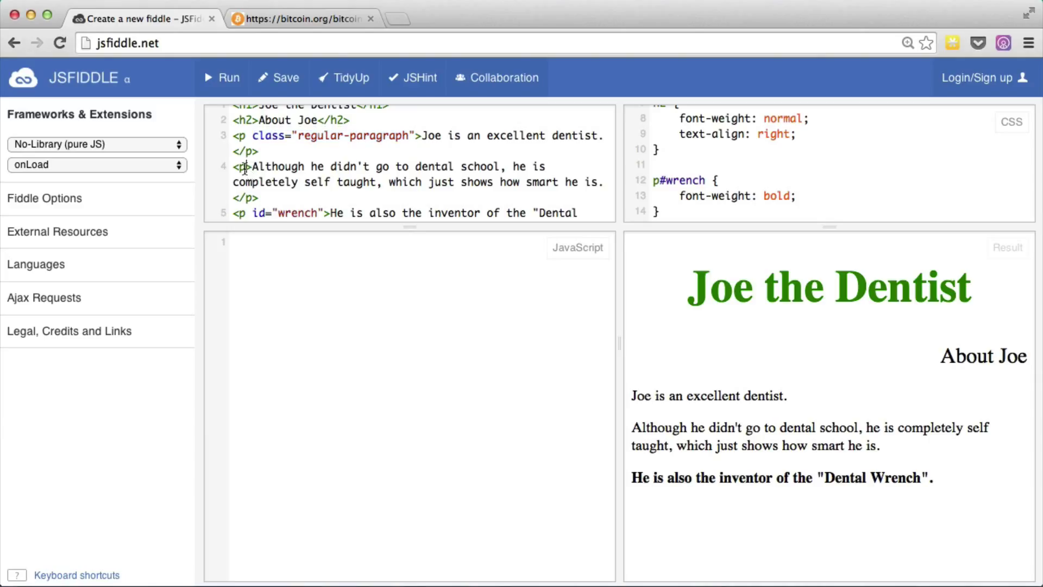
pyautogui.write('class="regular-paragraph"')
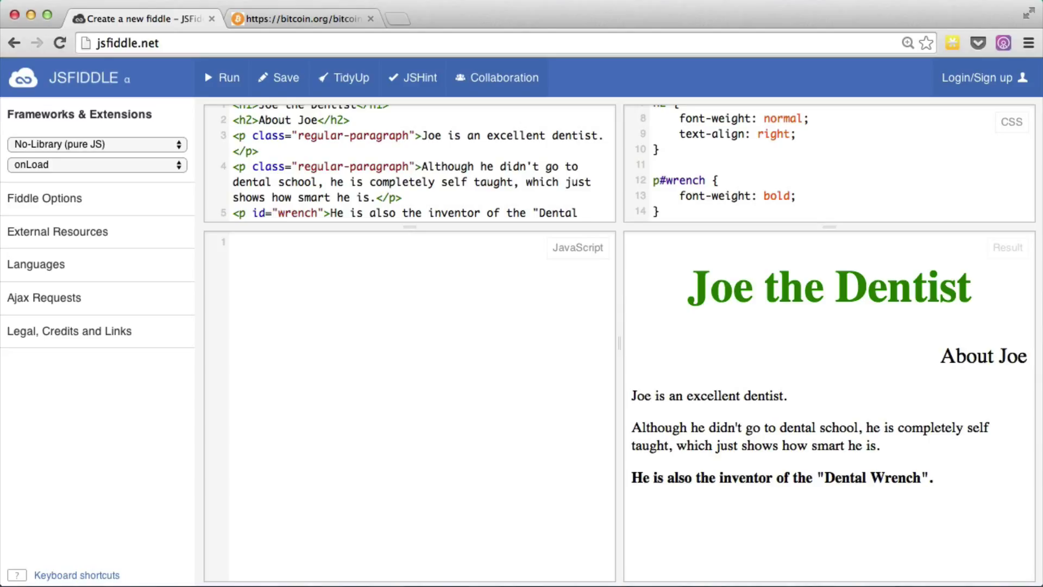
pyautogui.click(415, 166)
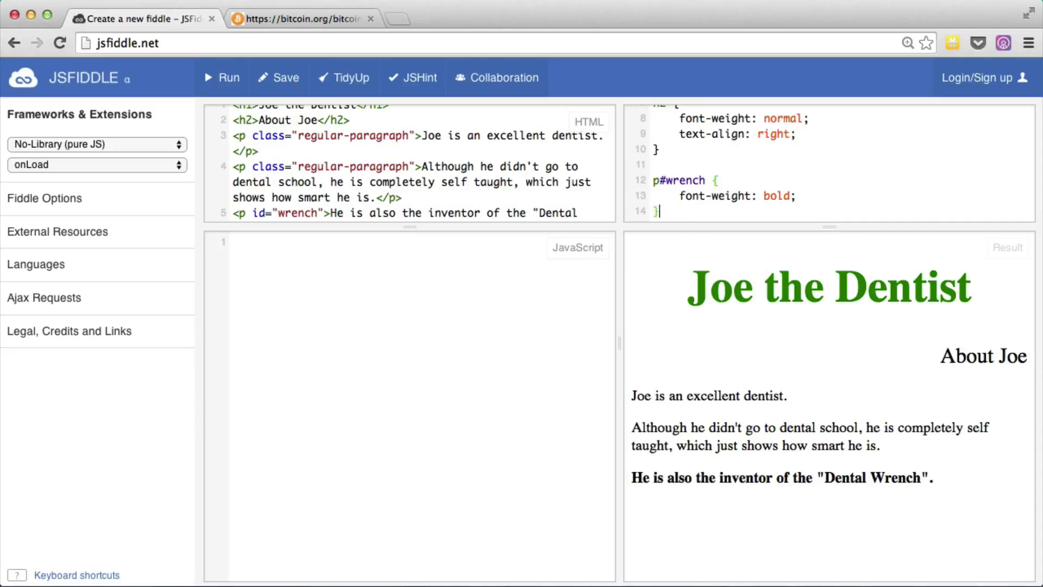
# Add a p.regular-paragraph rule with color: red and rerun so both Joe paragraphs turn red
pyautogui.write('p')
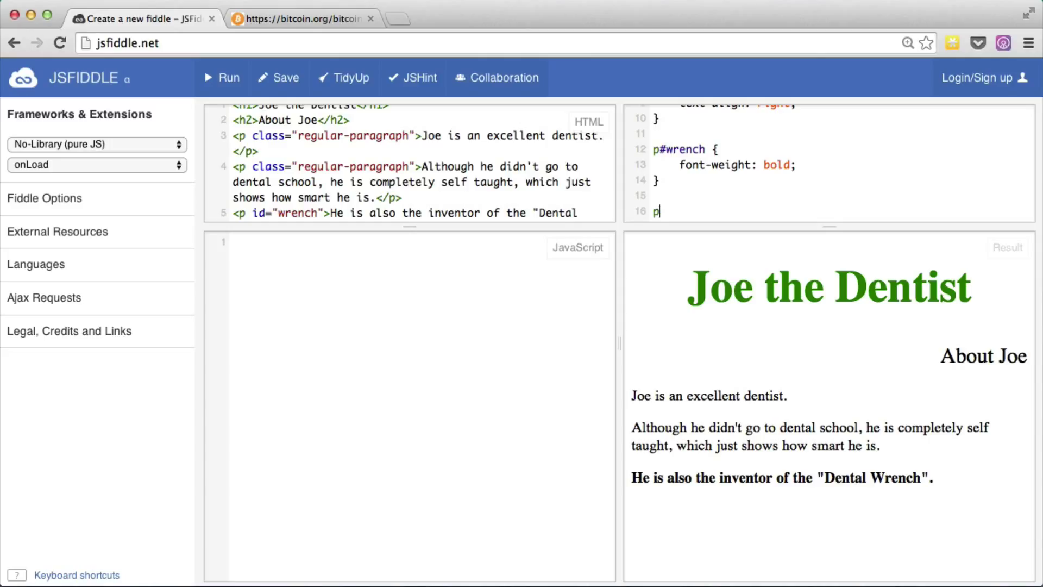
pyautogui.write('.re')
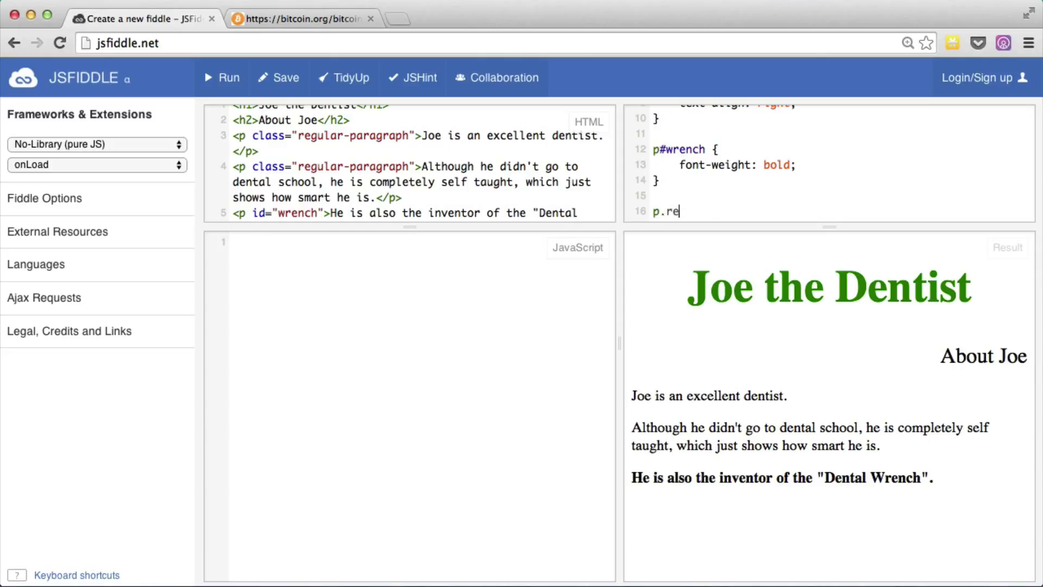
pyautogui.write('gular-paragraph {')
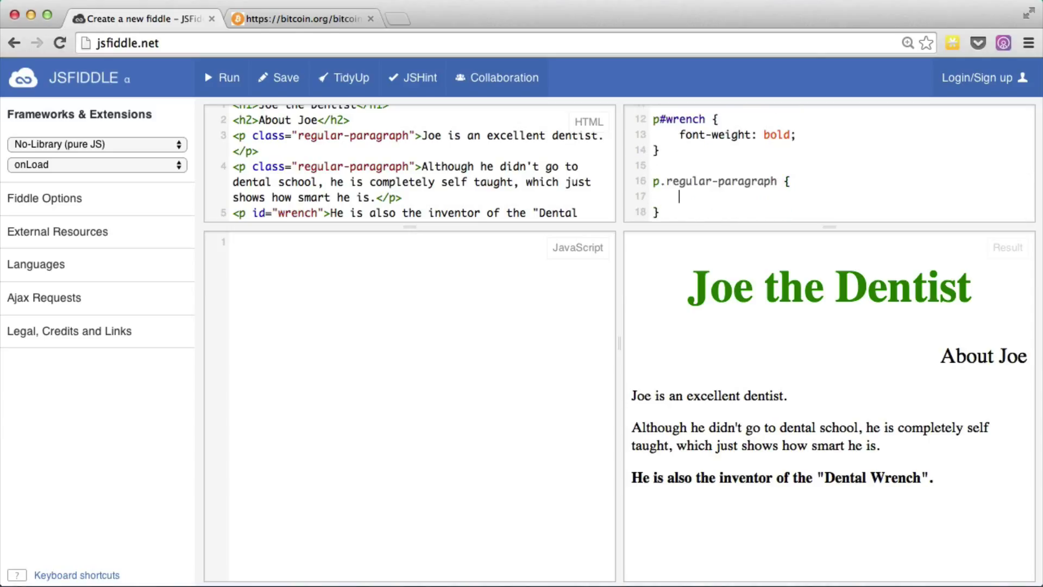
pyautogui.write('color: red;')
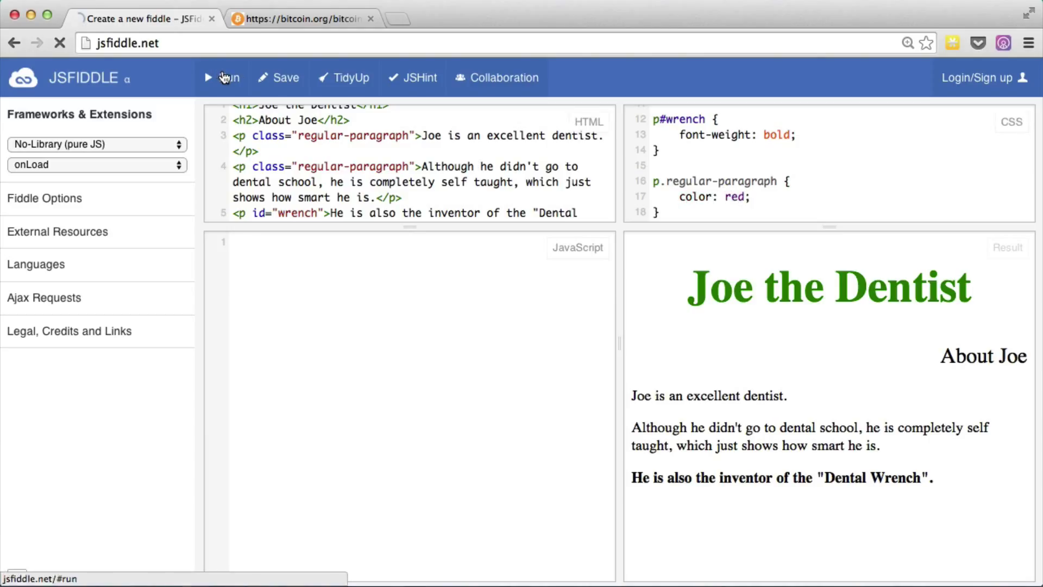
pyautogui.click(222, 77)
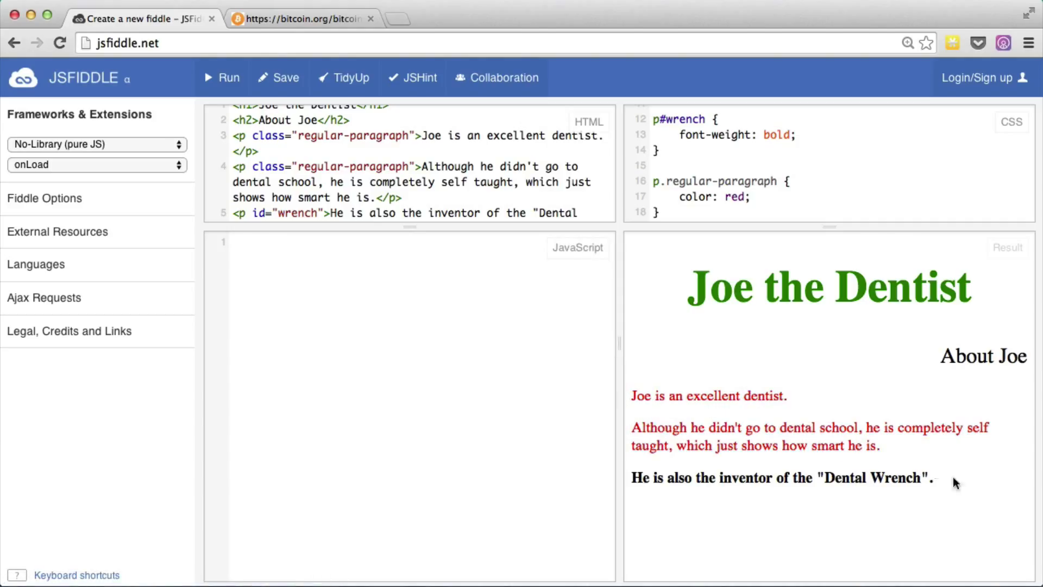
pyautogui.moveTo(690, 472)
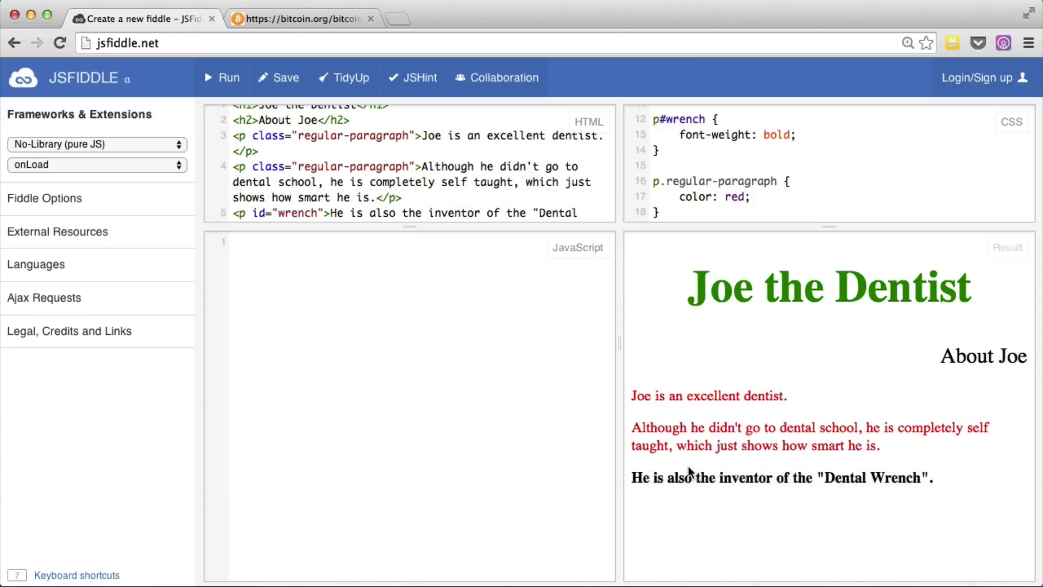